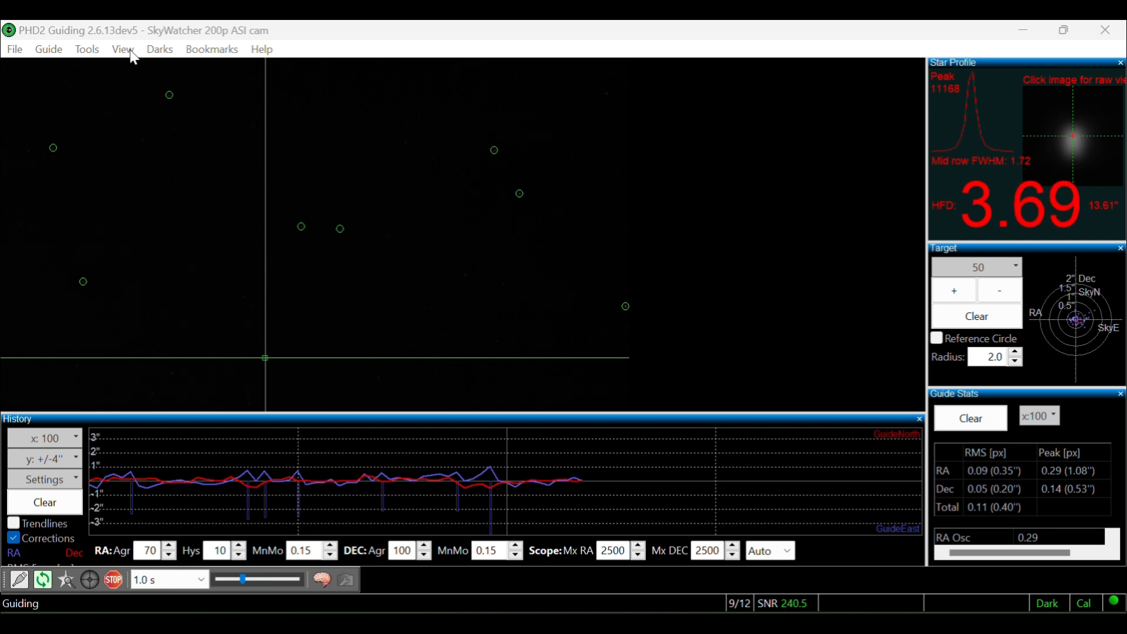
- Review the display options without changes and scroll the history to adjust RA MinMo 0.09 and Dec MinMo 0.05
click(122, 50)
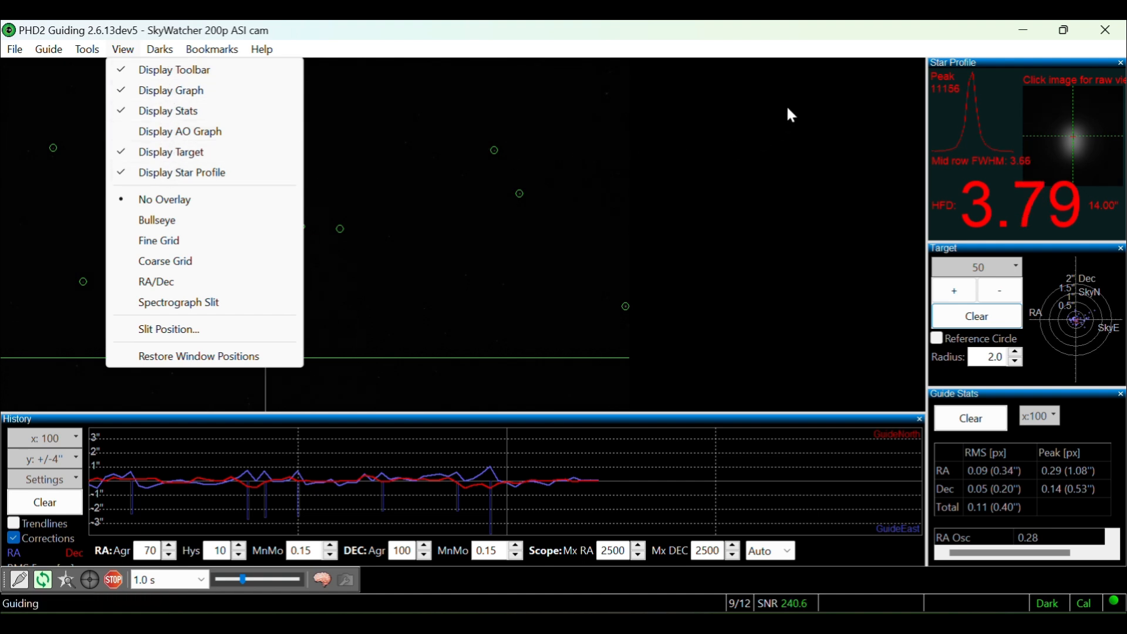
click(122, 49)
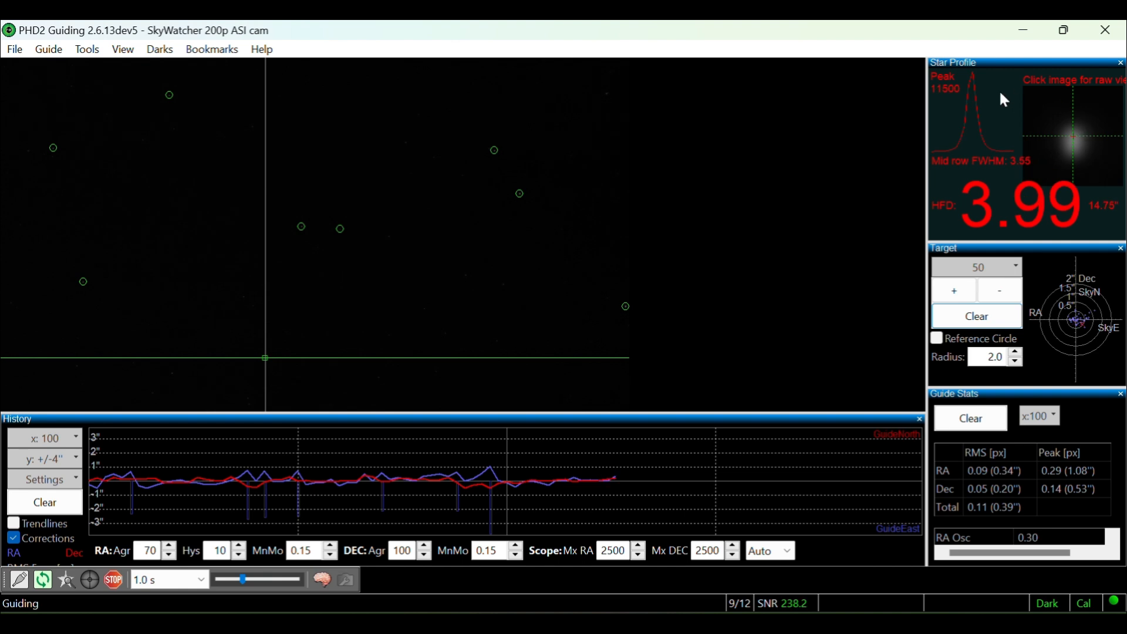
mouse_move(1072, 276)
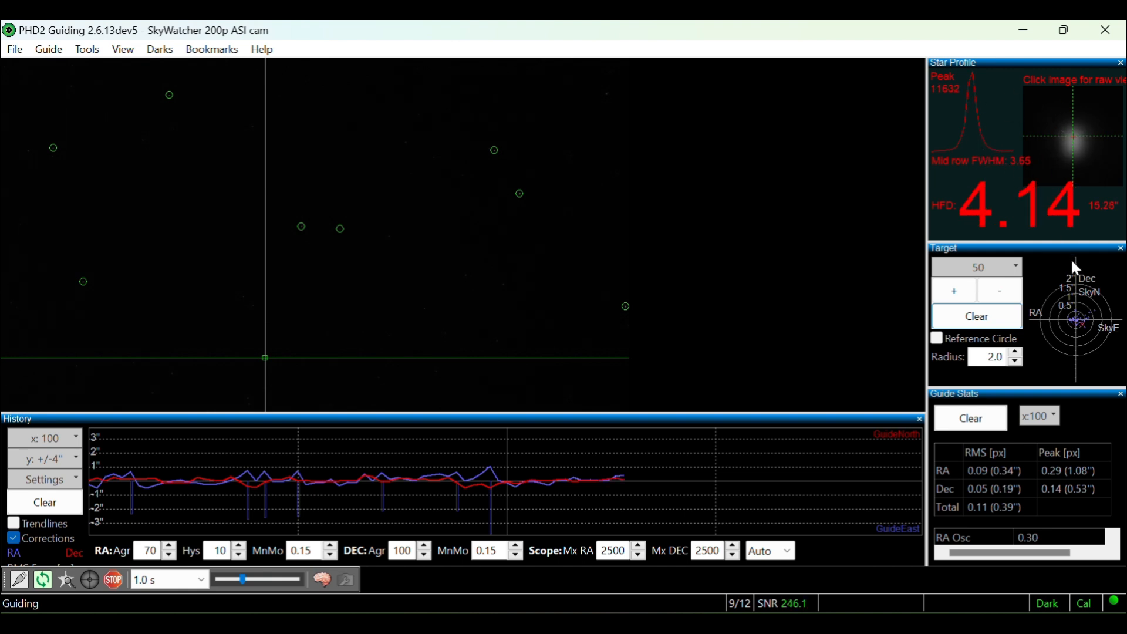
mouse_move(1056, 359)
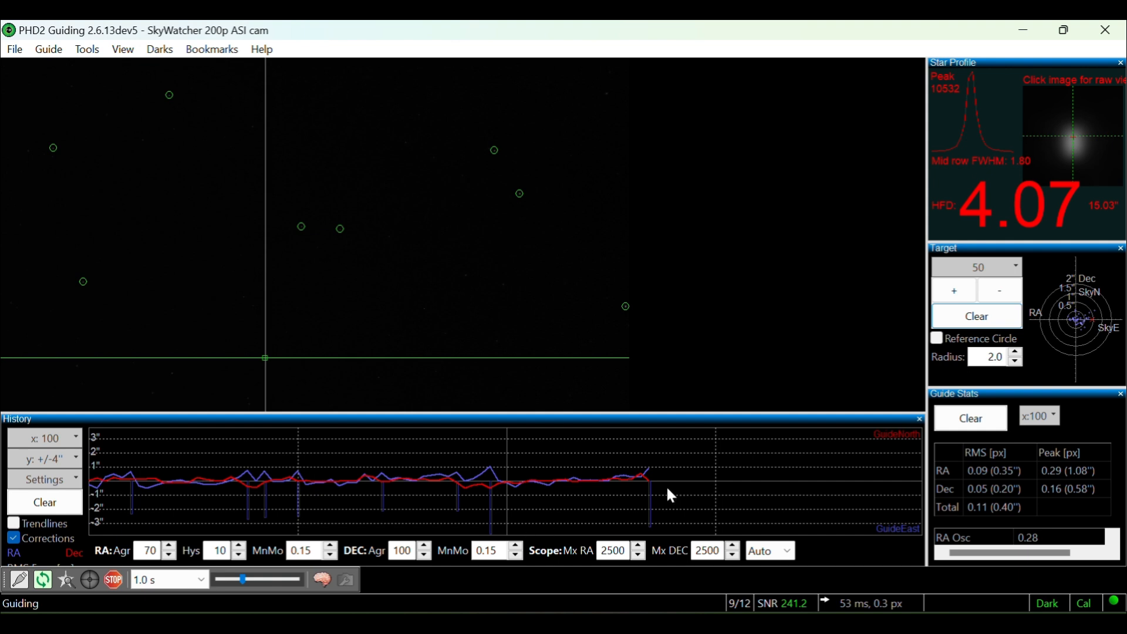
mouse_move(754, 502)
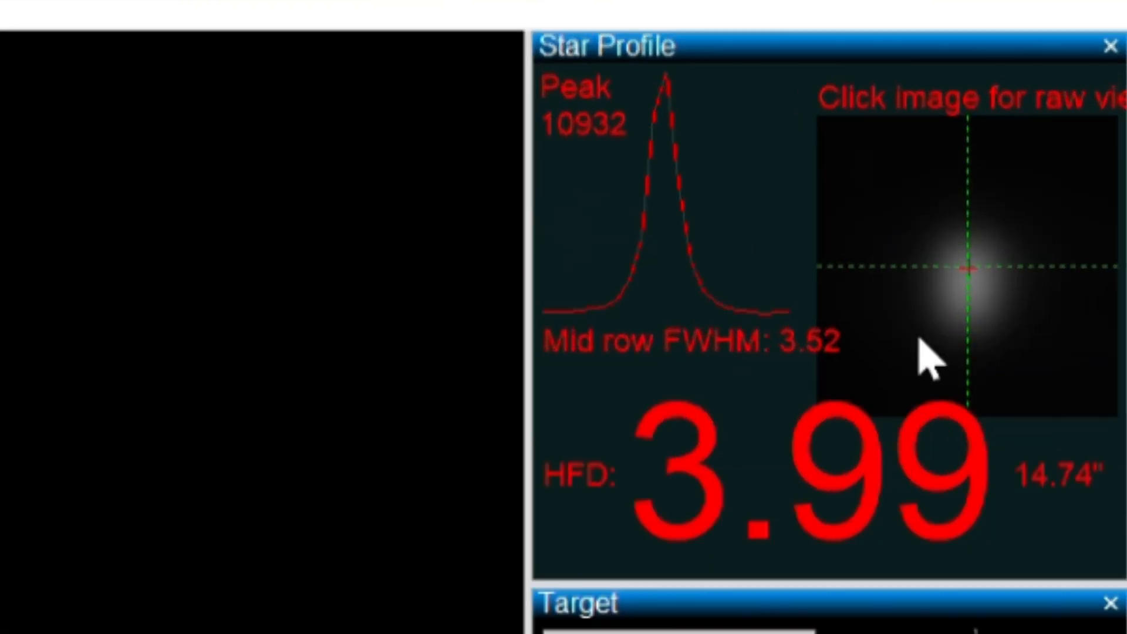
mouse_move(694, 316)
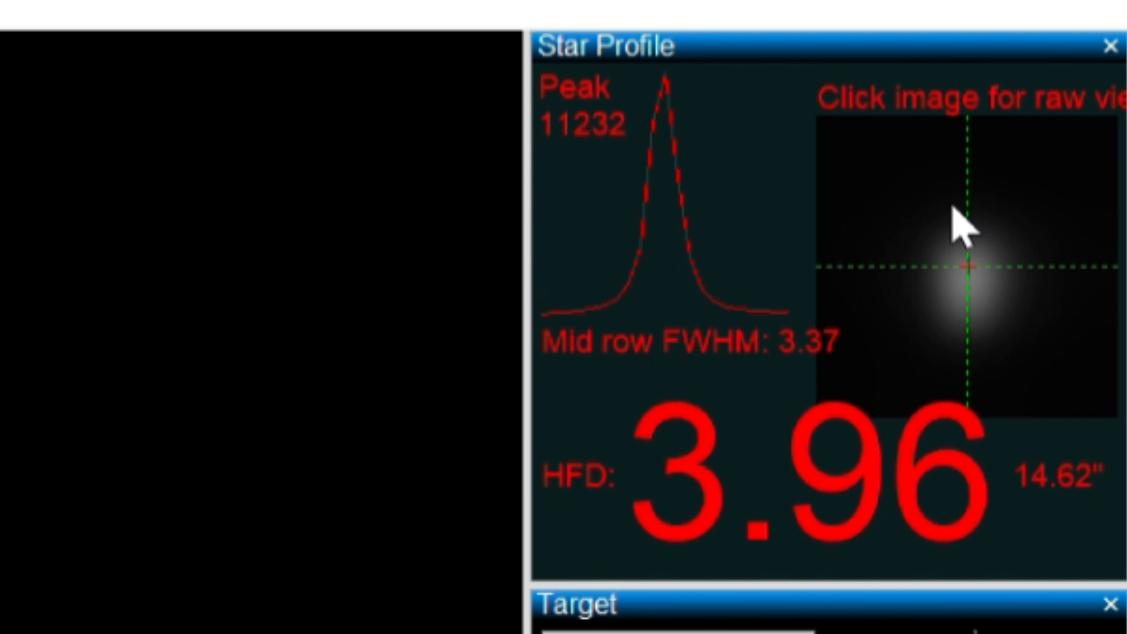
mouse_move(953, 240)
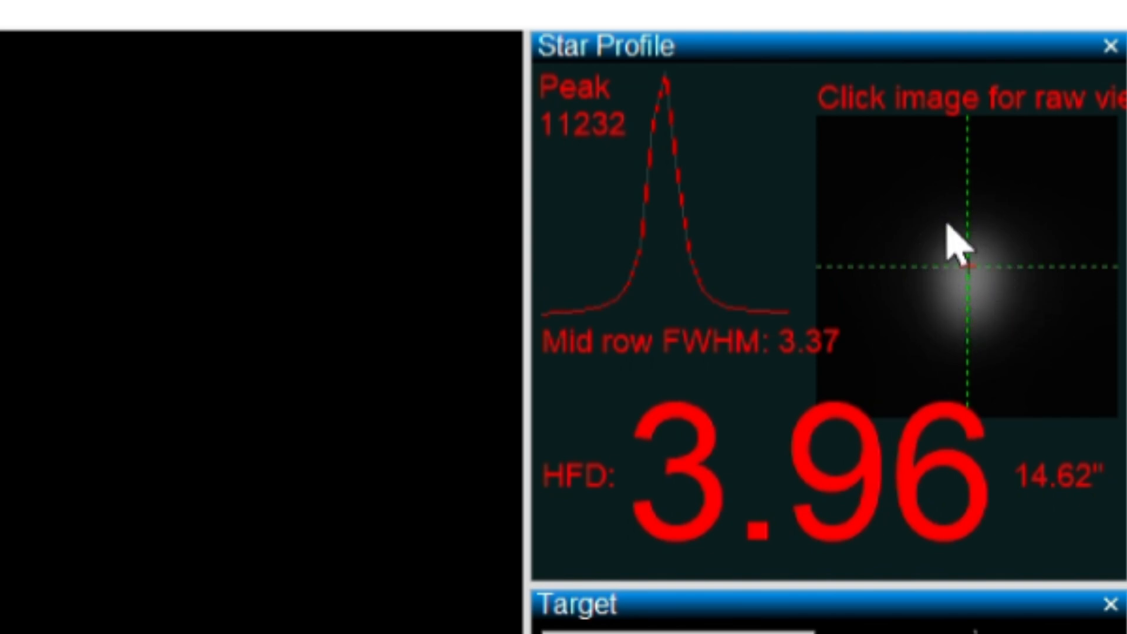
scroll(down, 3)
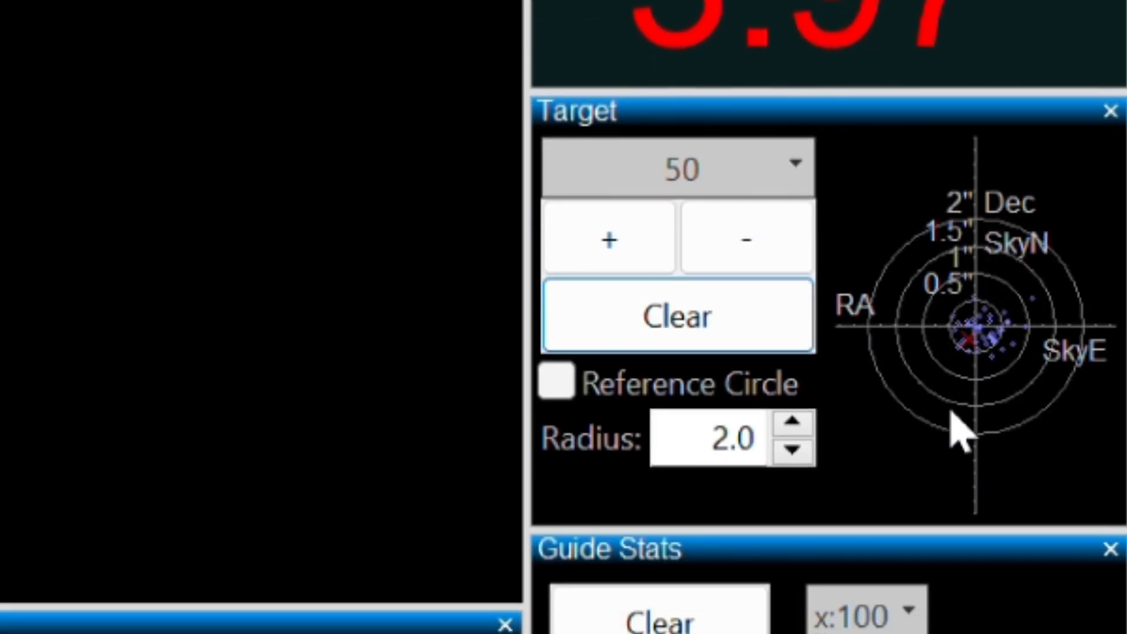
mouse_move(970, 391)
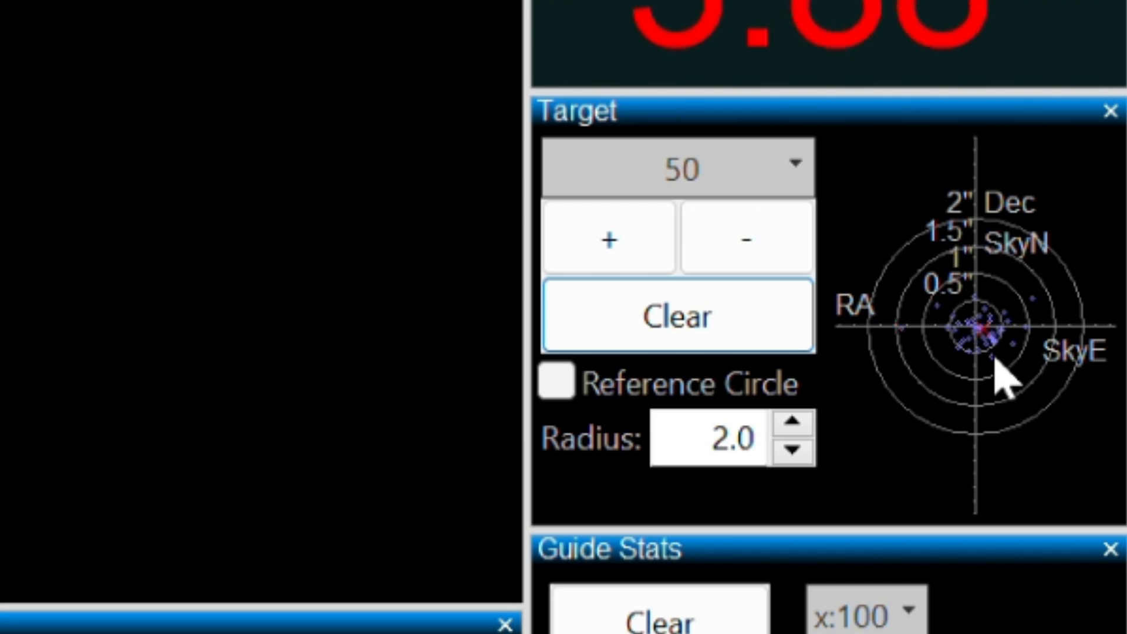
mouse_move(718, 407)
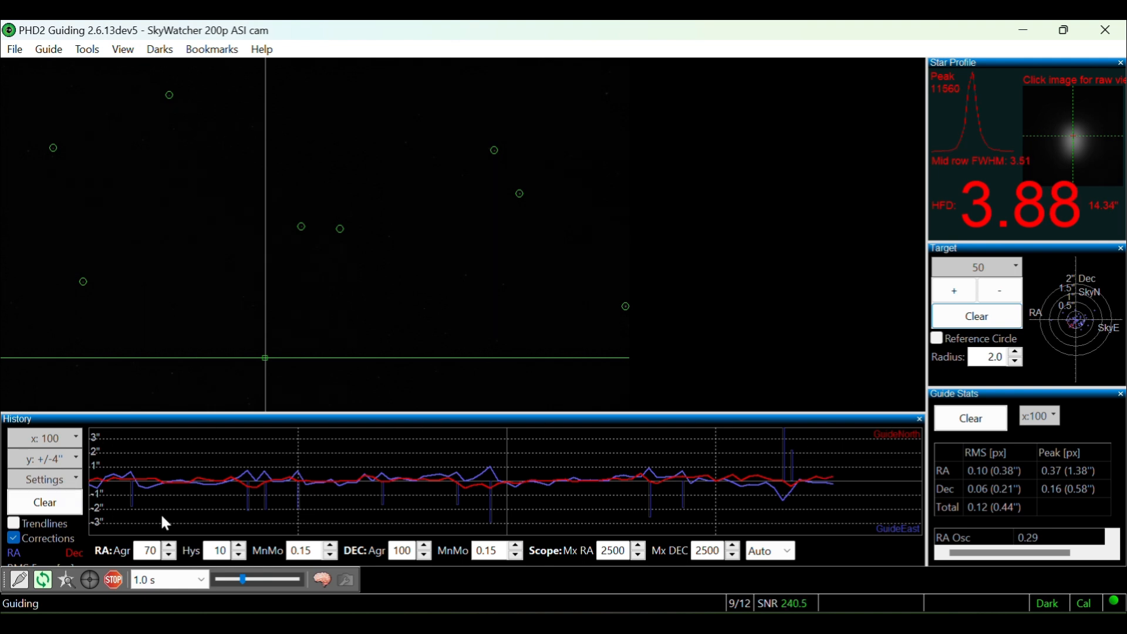
mouse_move(358, 525)
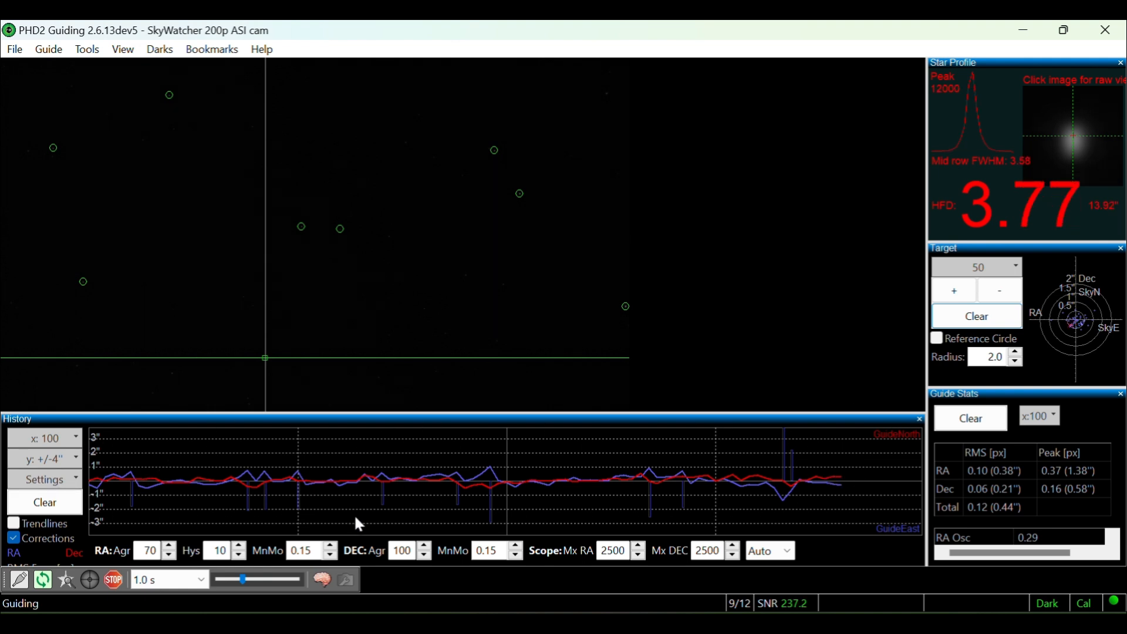
mouse_move(884, 509)
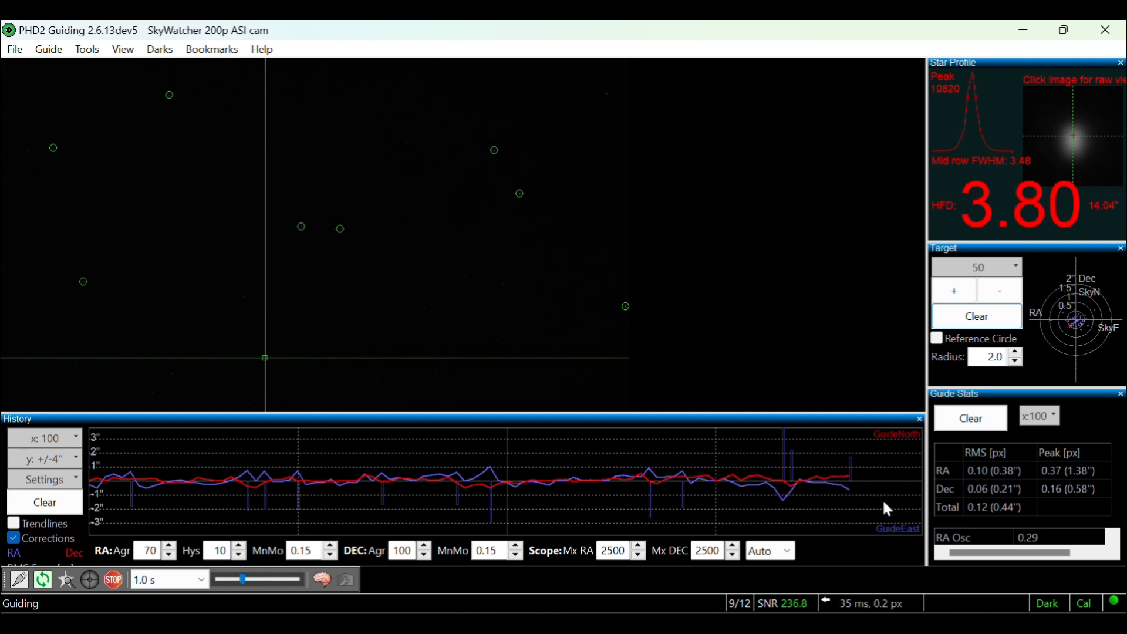
mouse_move(1090, 134)
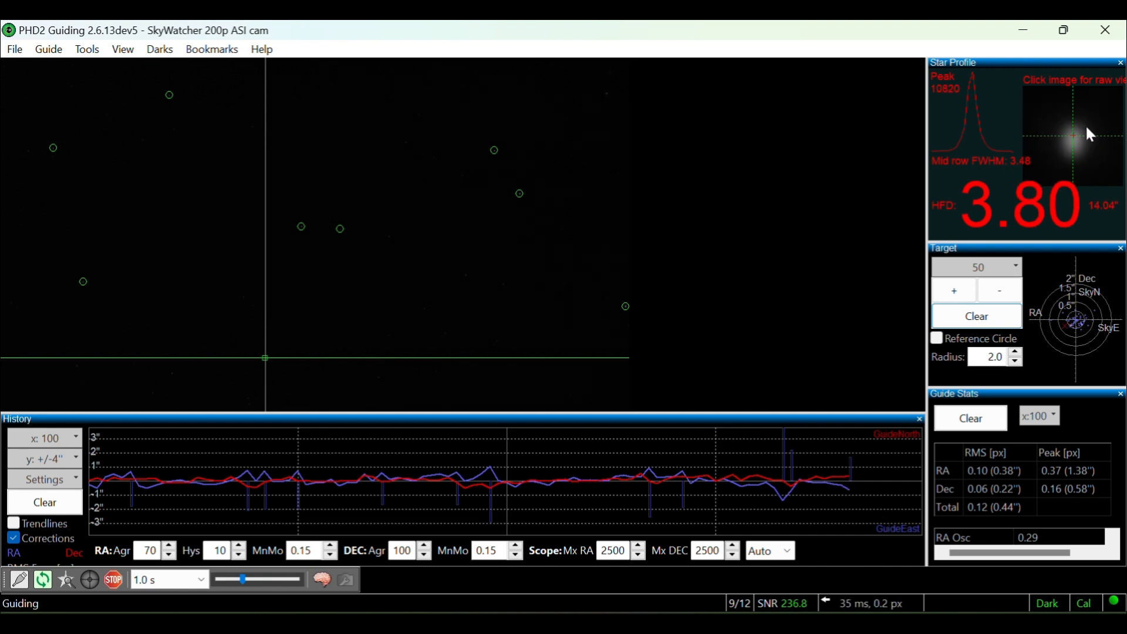
mouse_move(826, 300)
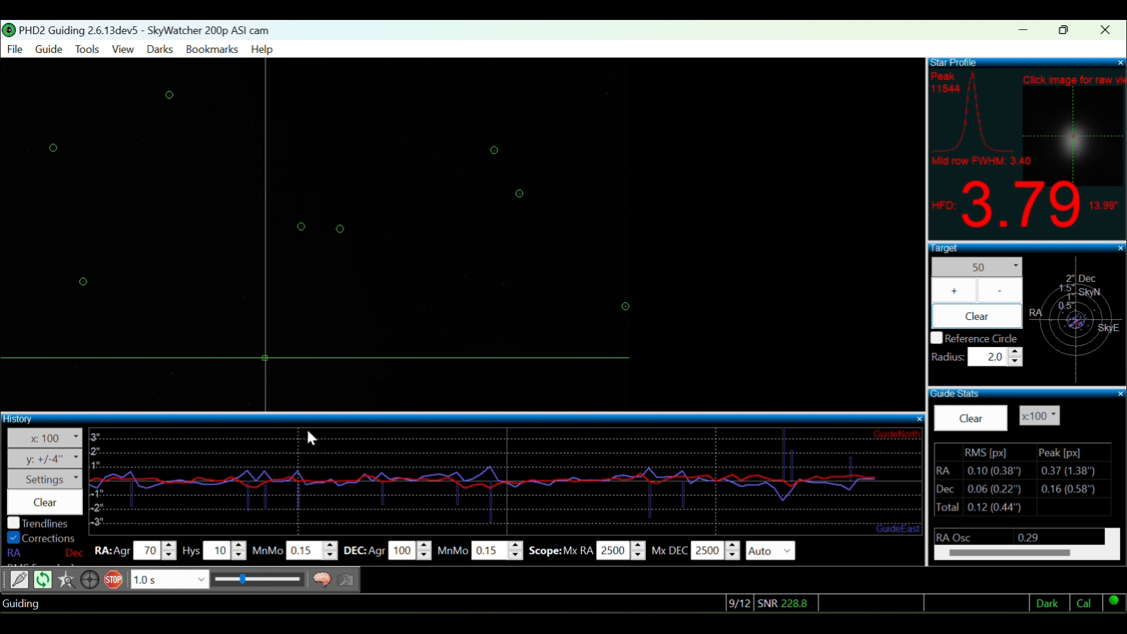
mouse_move(429, 503)
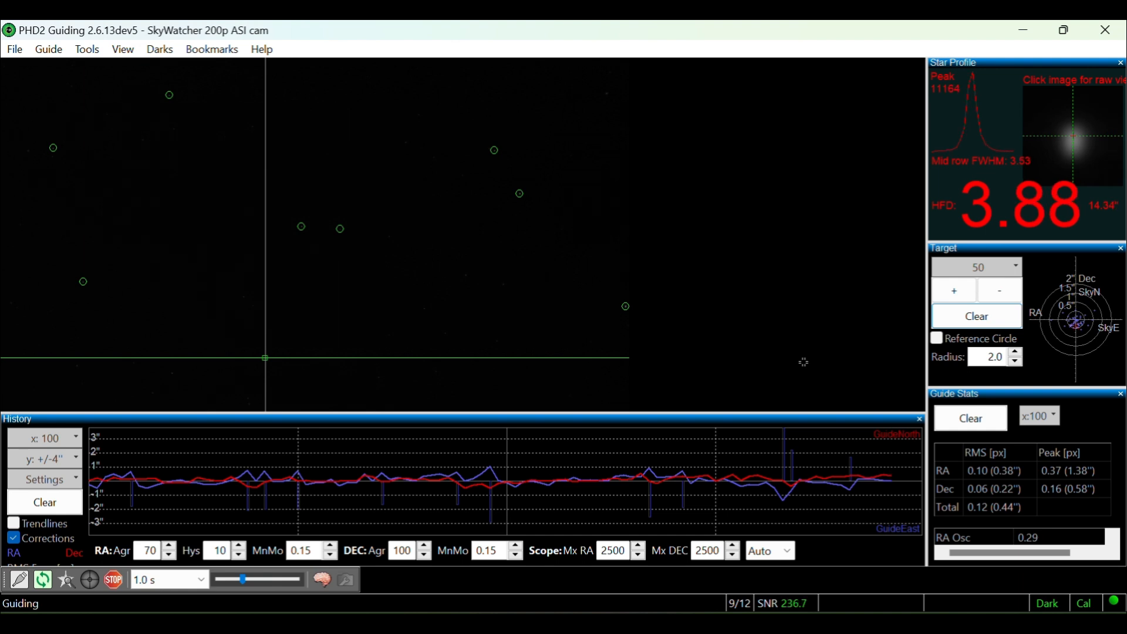
mouse_move(1081, 291)
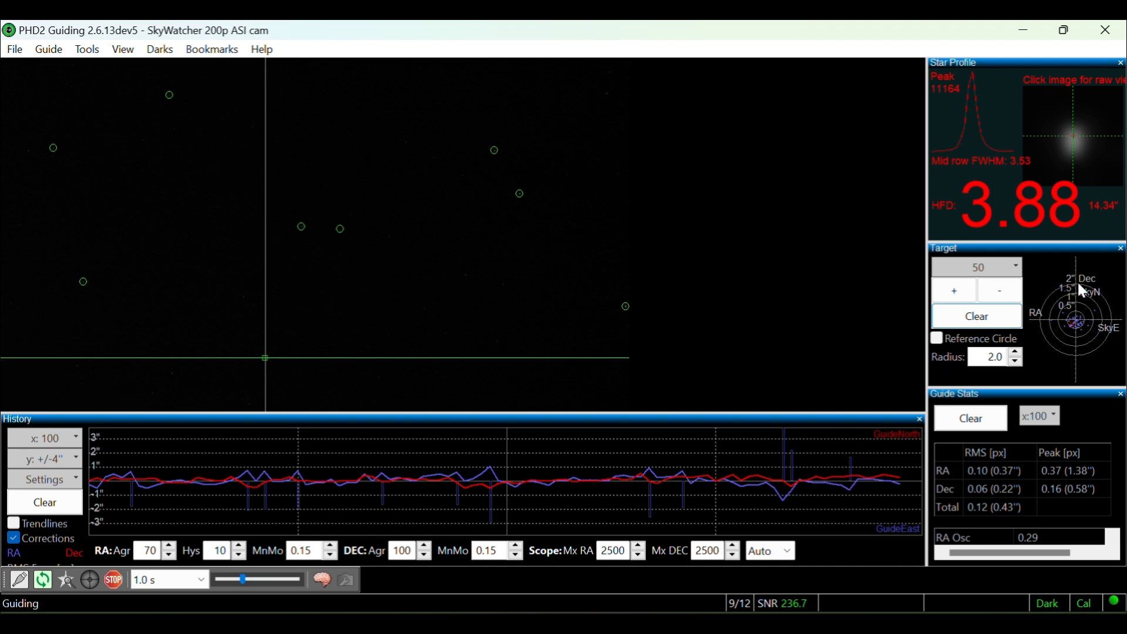
mouse_move(1078, 315)
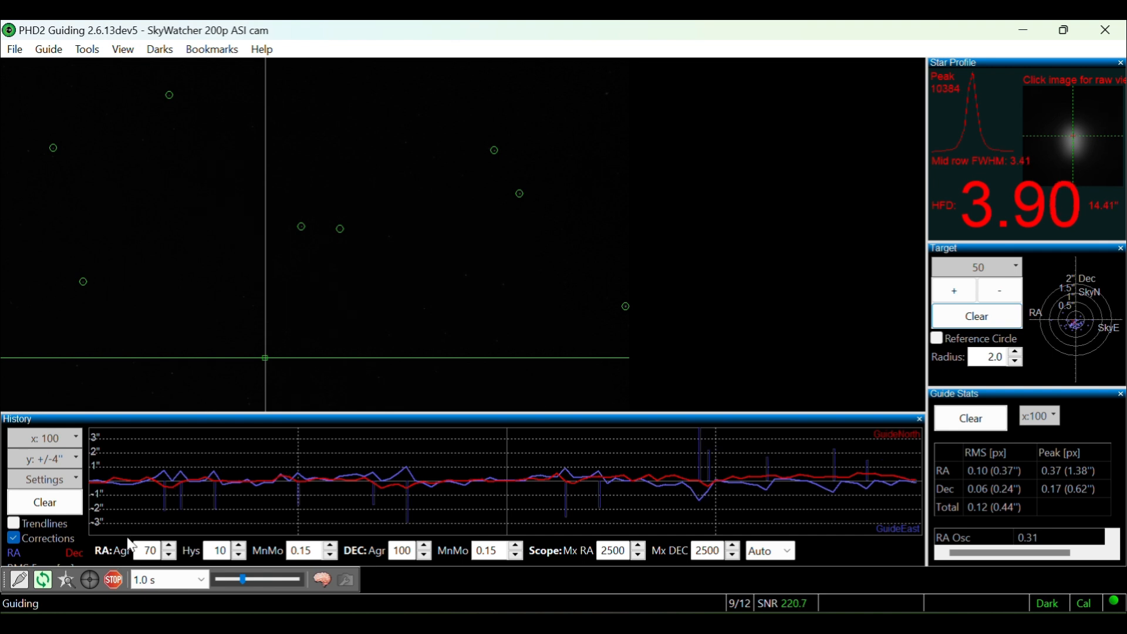
mouse_move(630, 392)
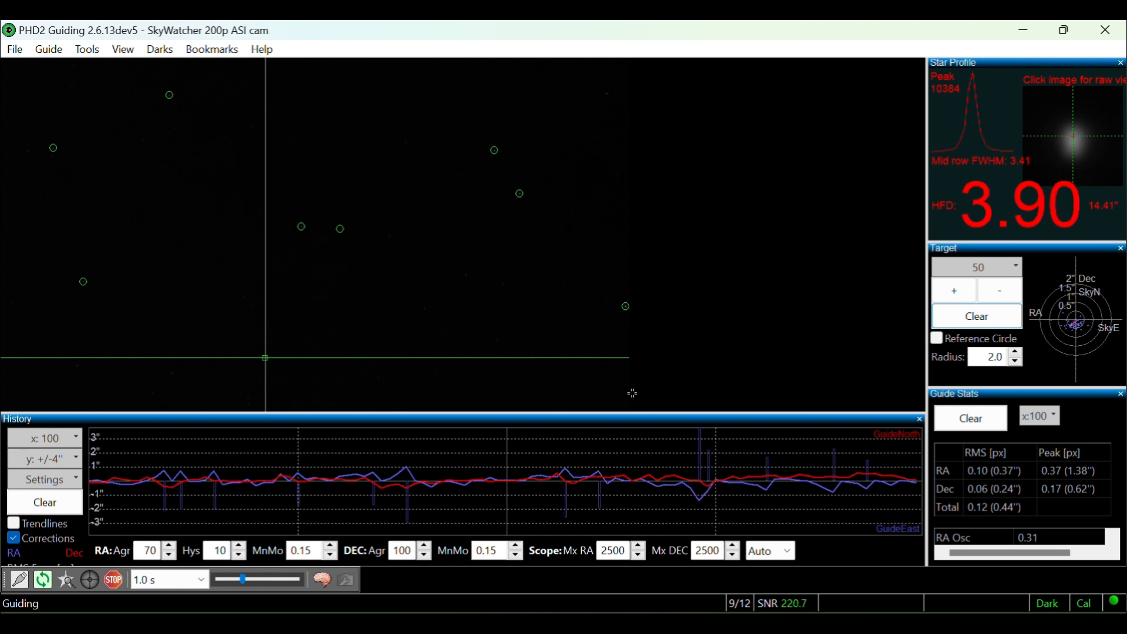
mouse_move(690, 356)
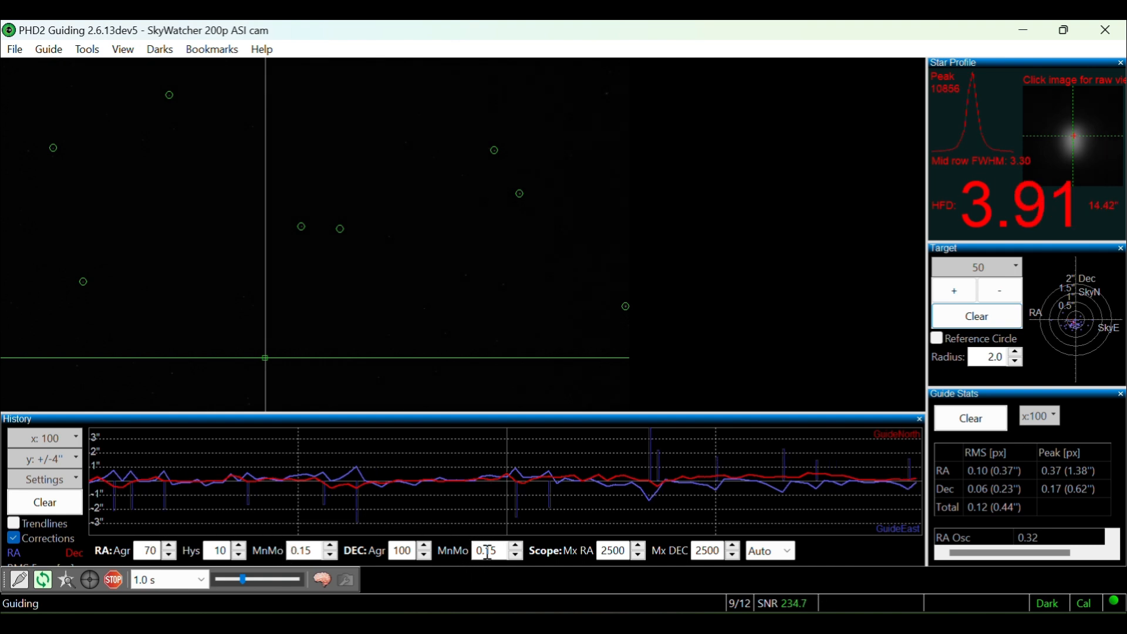
mouse_move(458, 576)
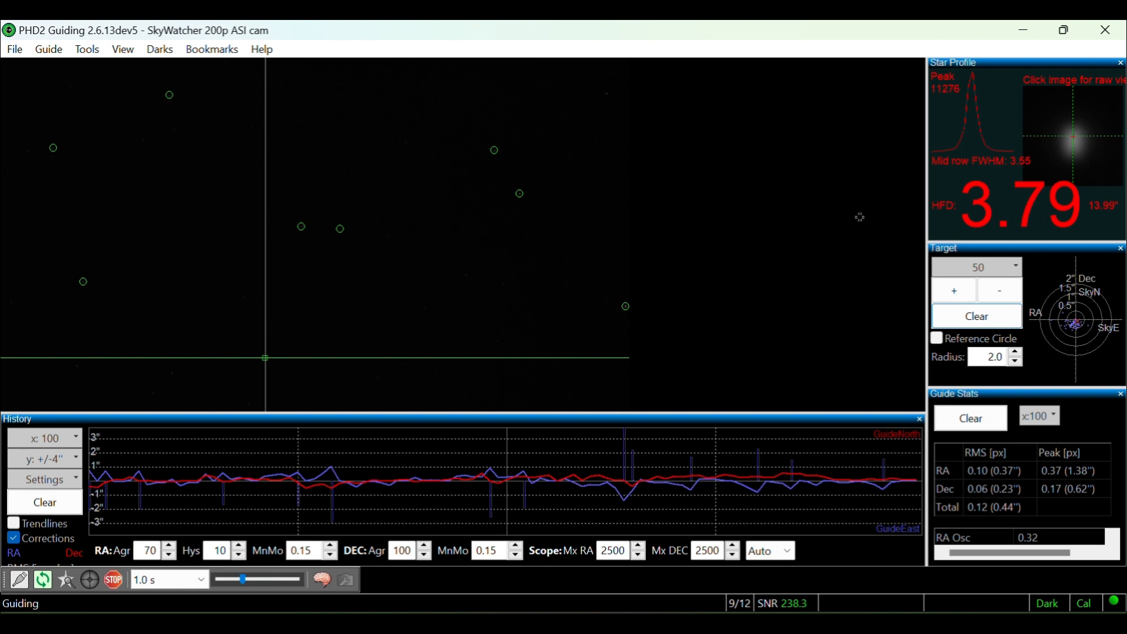
mouse_move(779, 311)
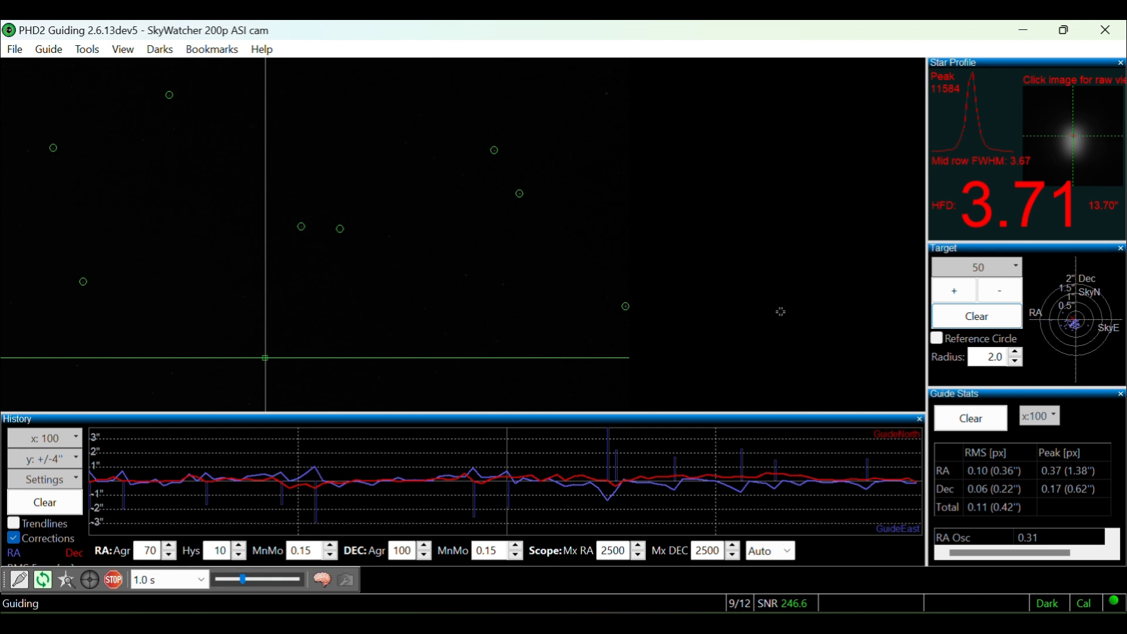
mouse_move(765, 366)
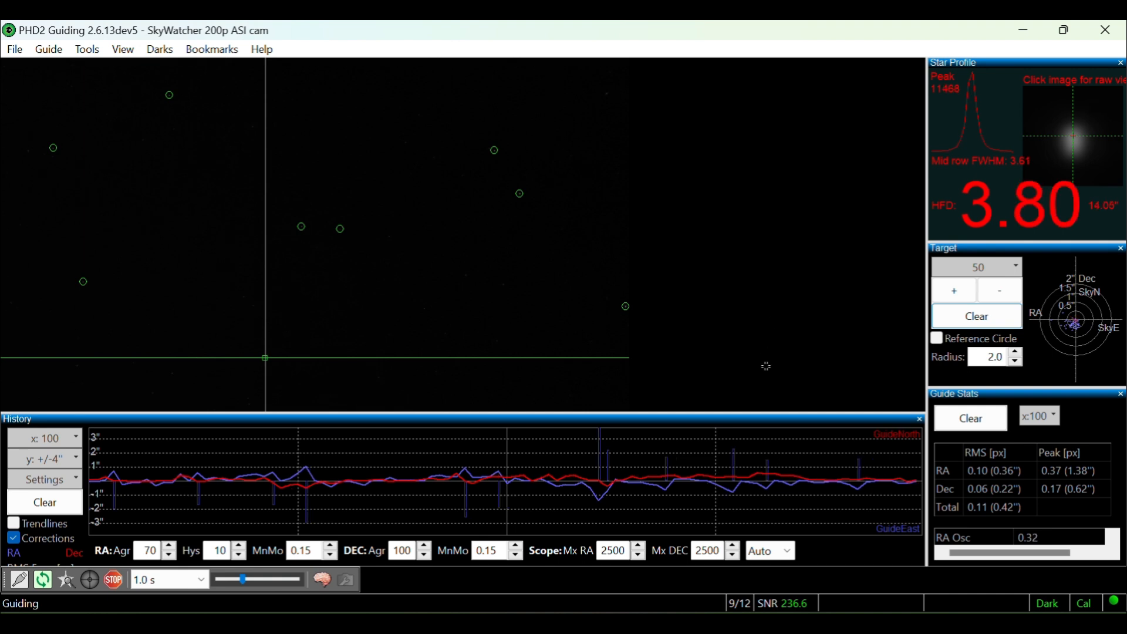
mouse_move(575, 583)
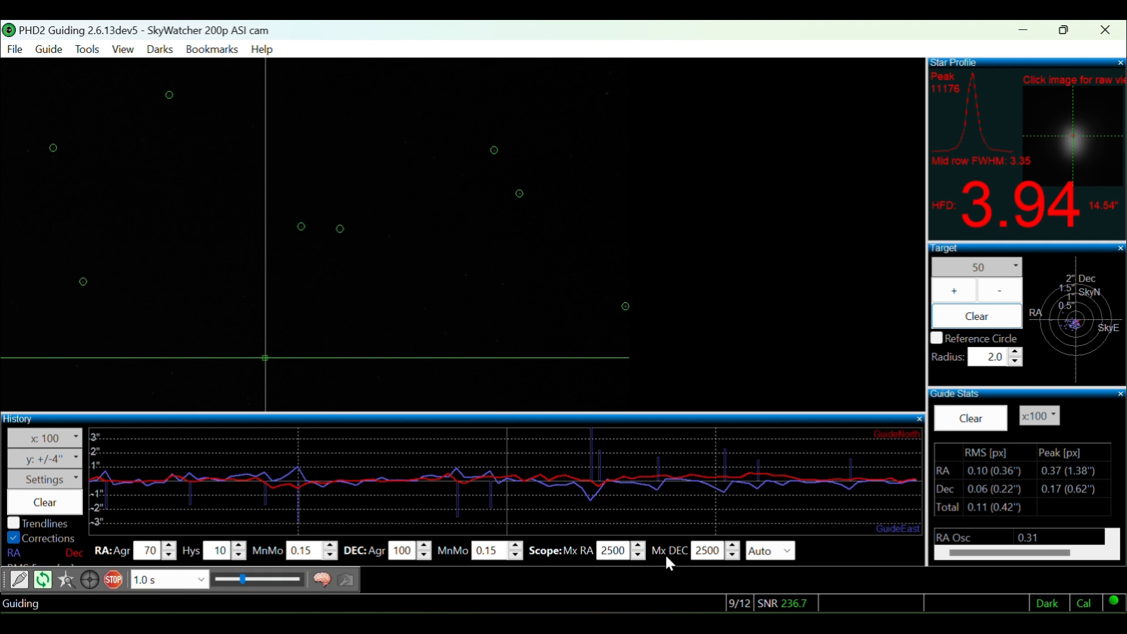
mouse_move(688, 573)
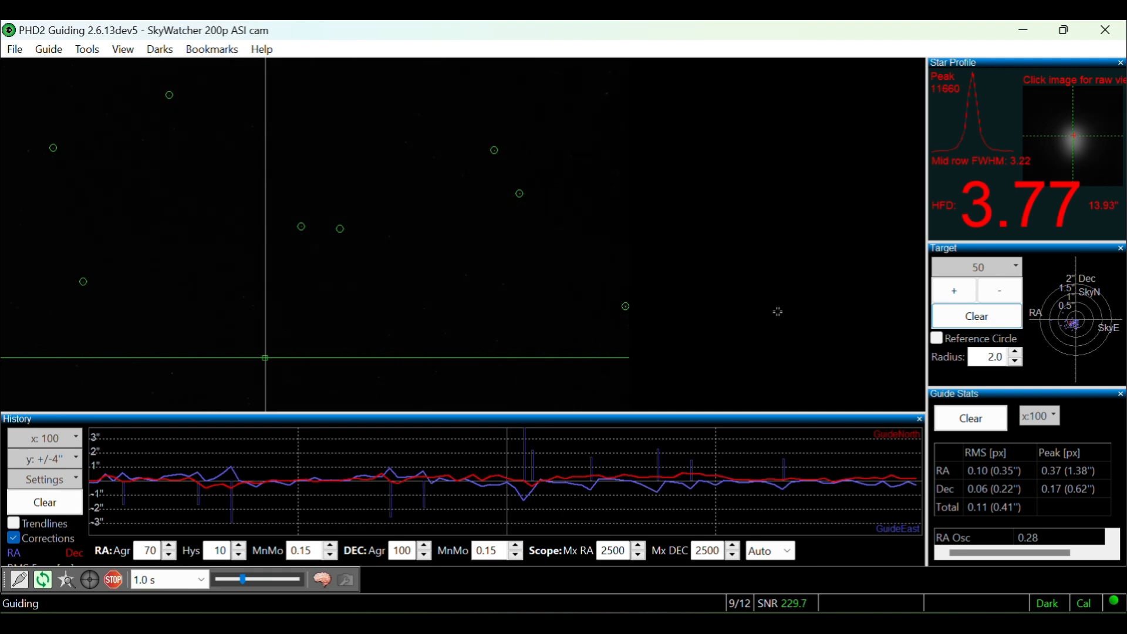
mouse_move(778, 309)
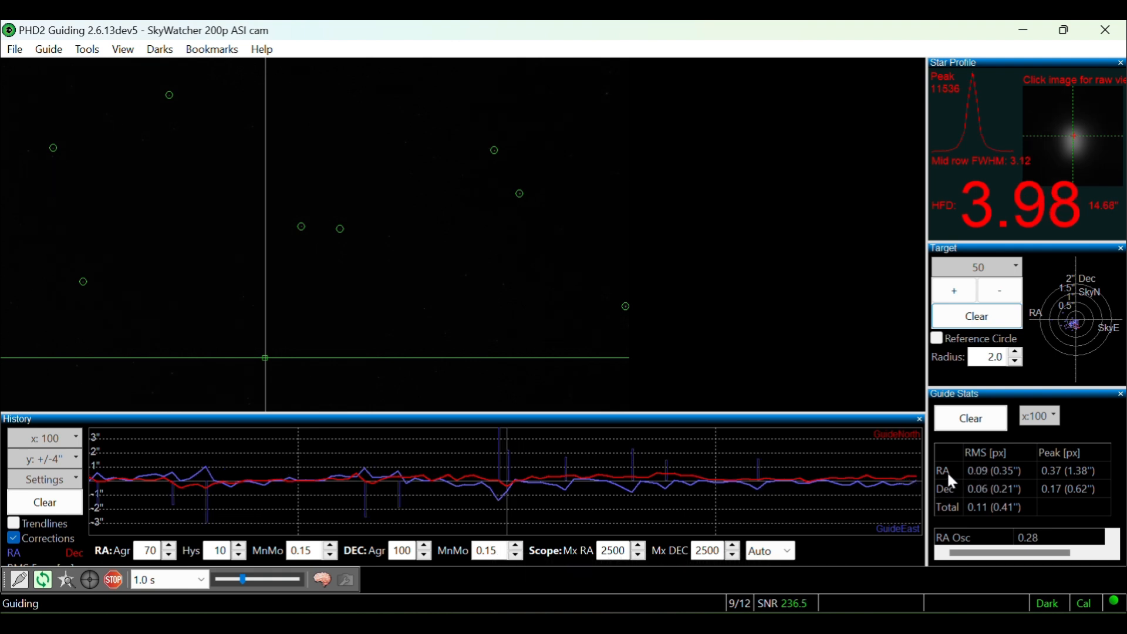
mouse_move(979, 494)
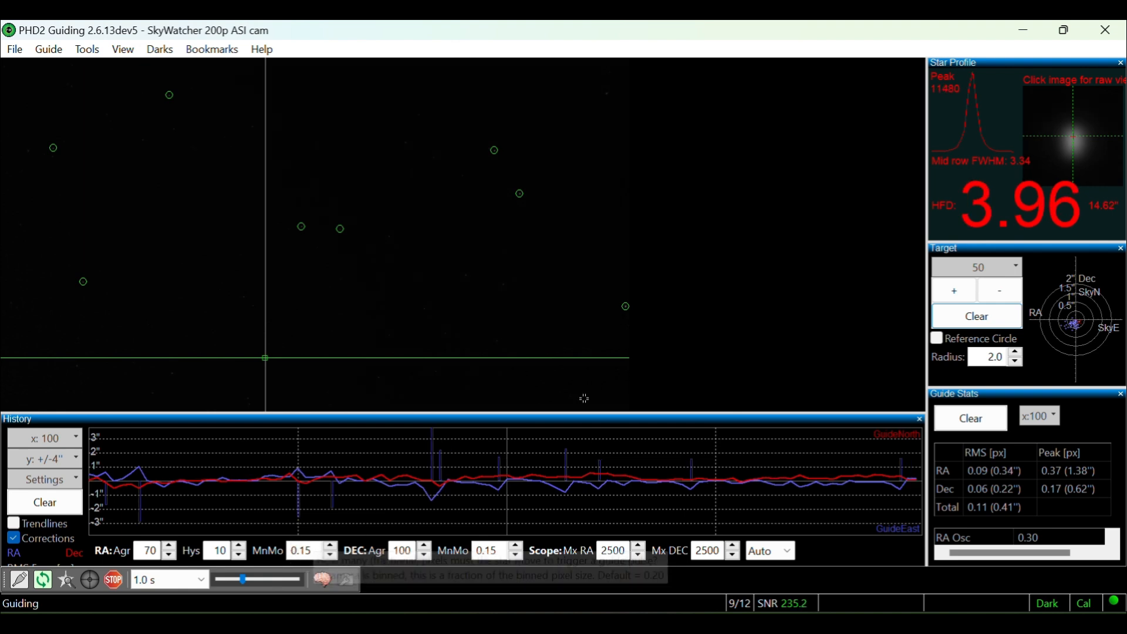
mouse_move(769, 297)
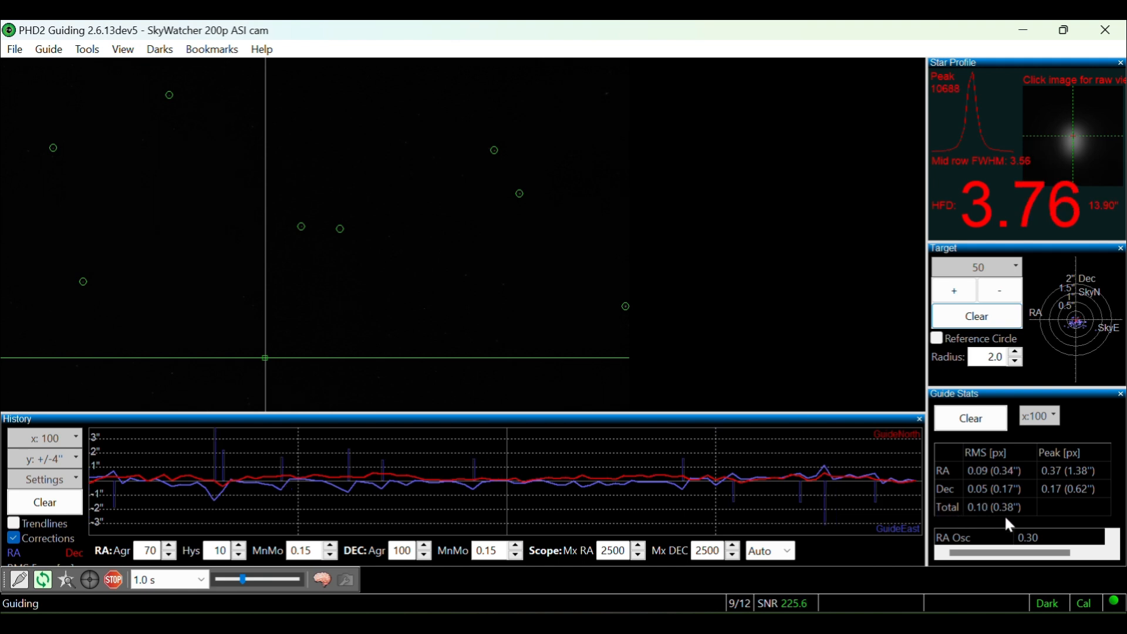
mouse_move(838, 371)
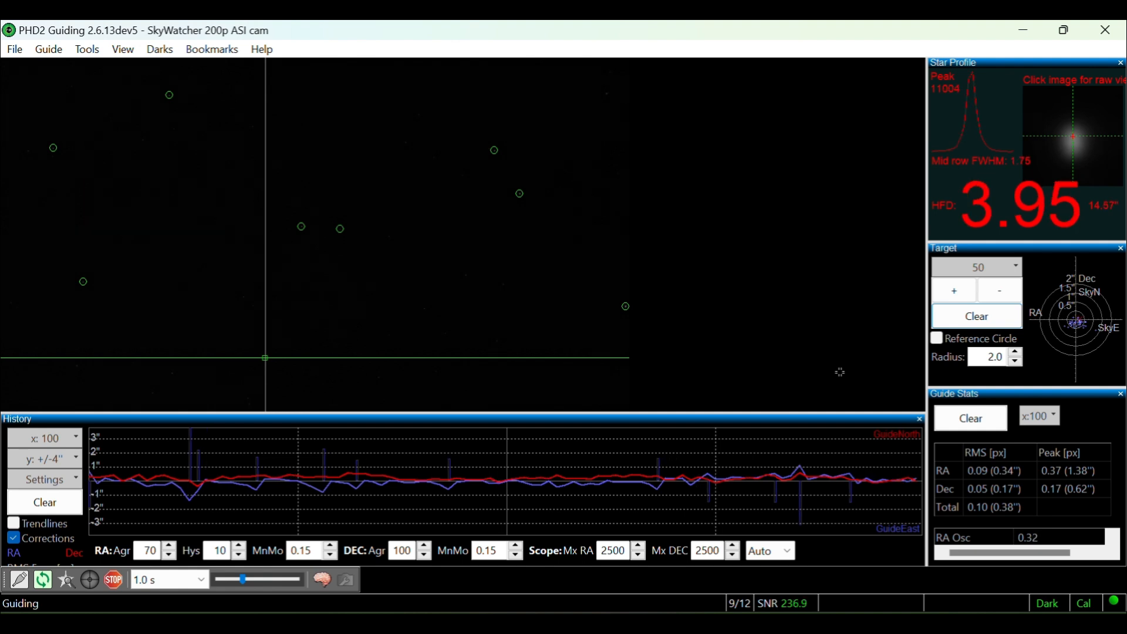
mouse_move(806, 375)
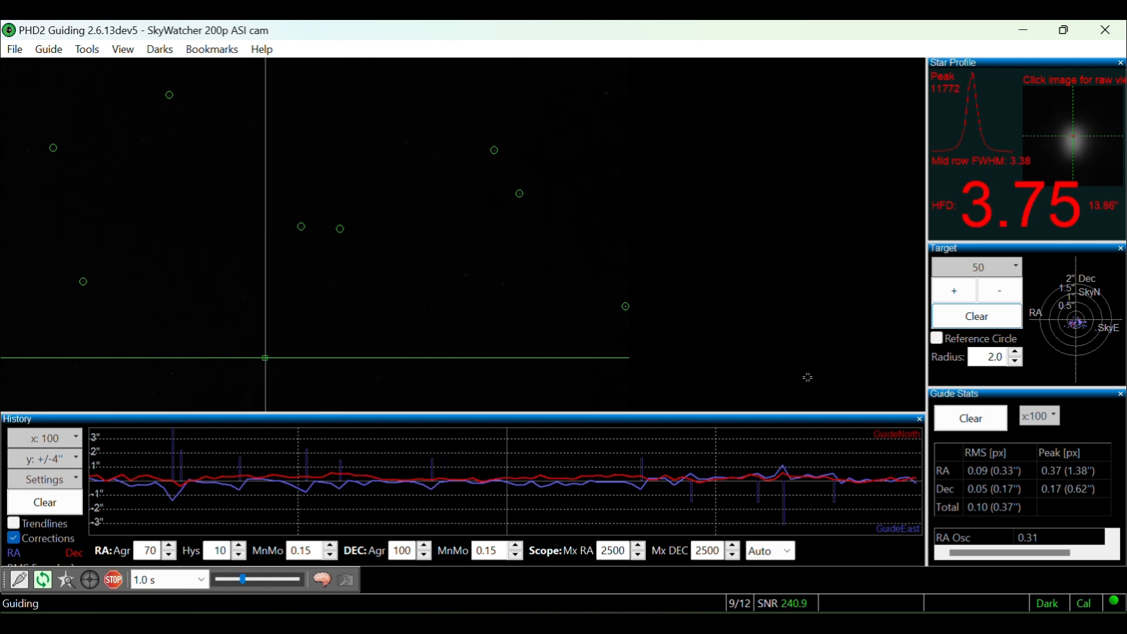
mouse_move(979, 486)
text(0)
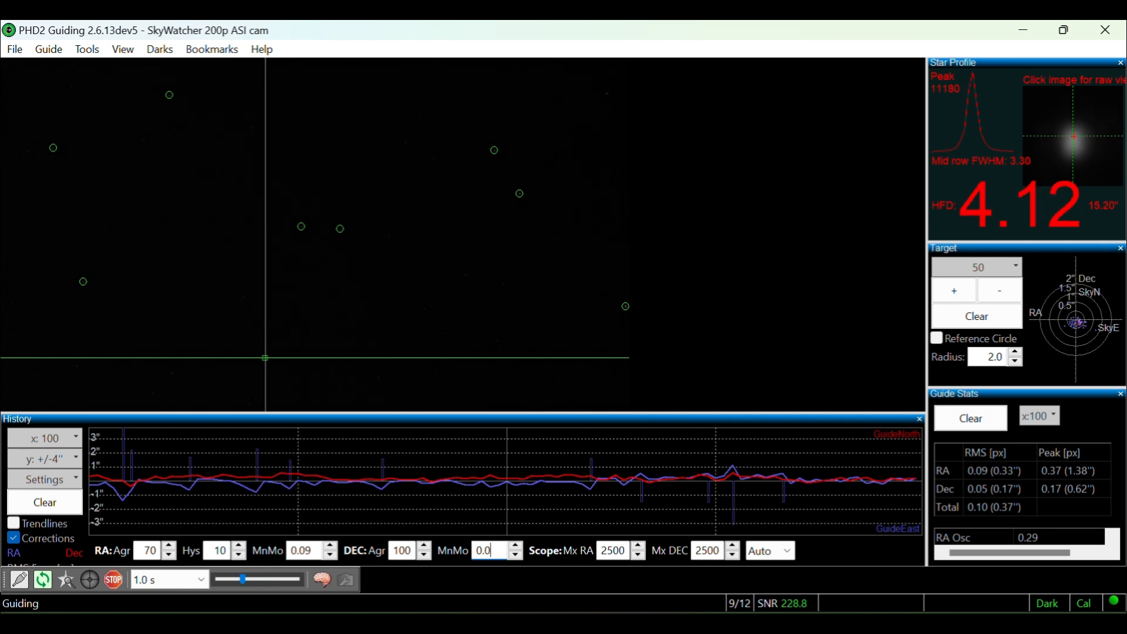
mouse_move(307, 552)
text(5)
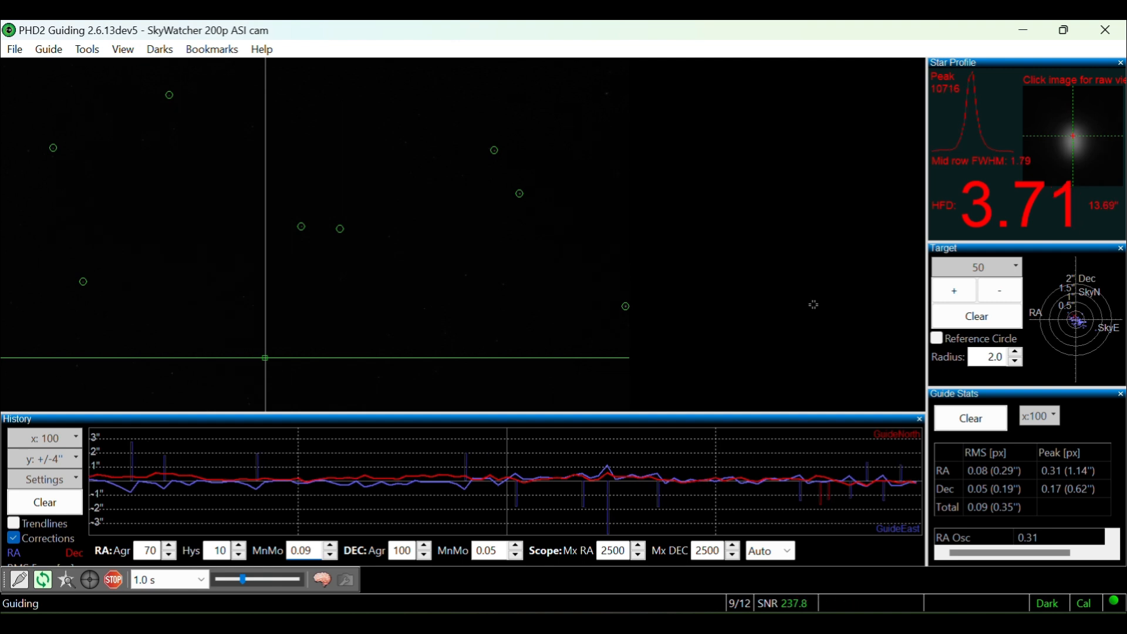
mouse_move(859, 376)
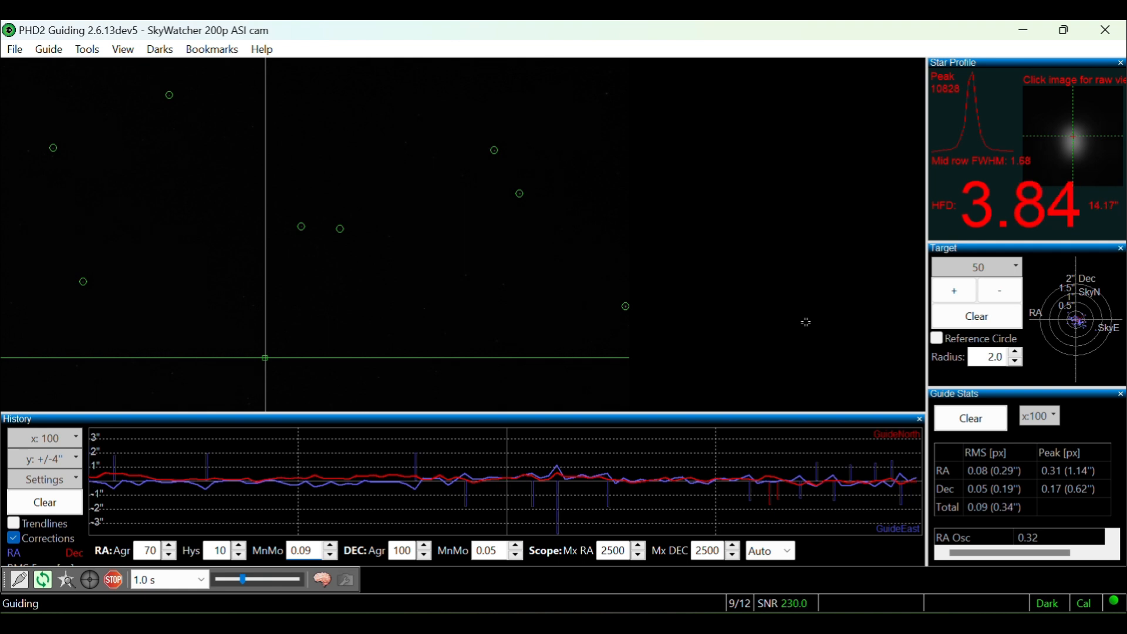
mouse_move(303, 550)
text(0.3)
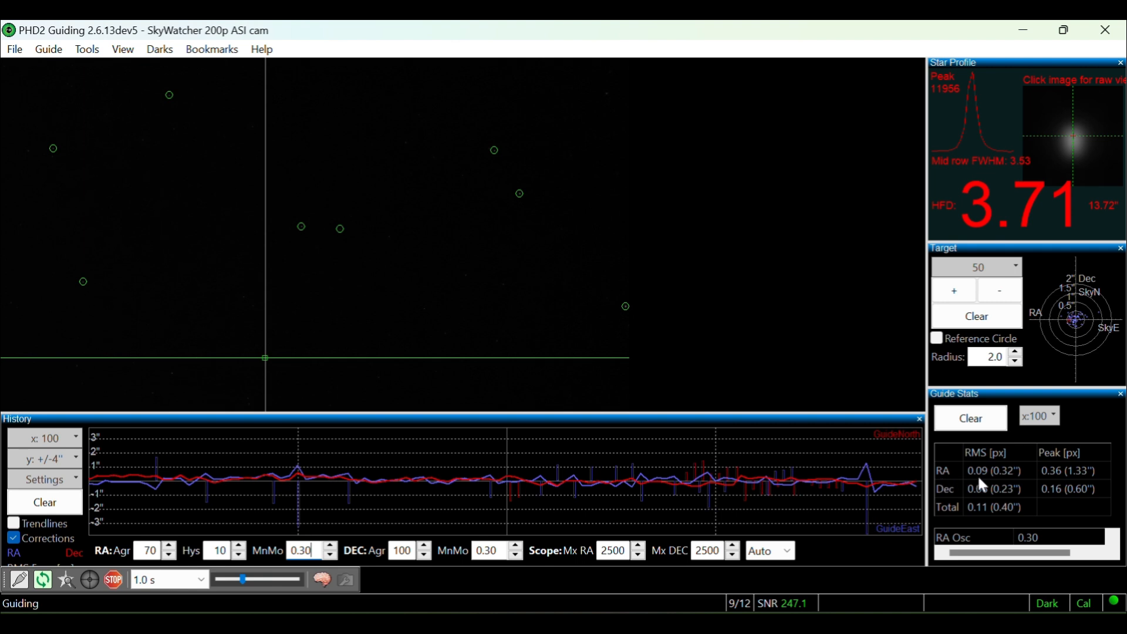
mouse_move(873, 367)
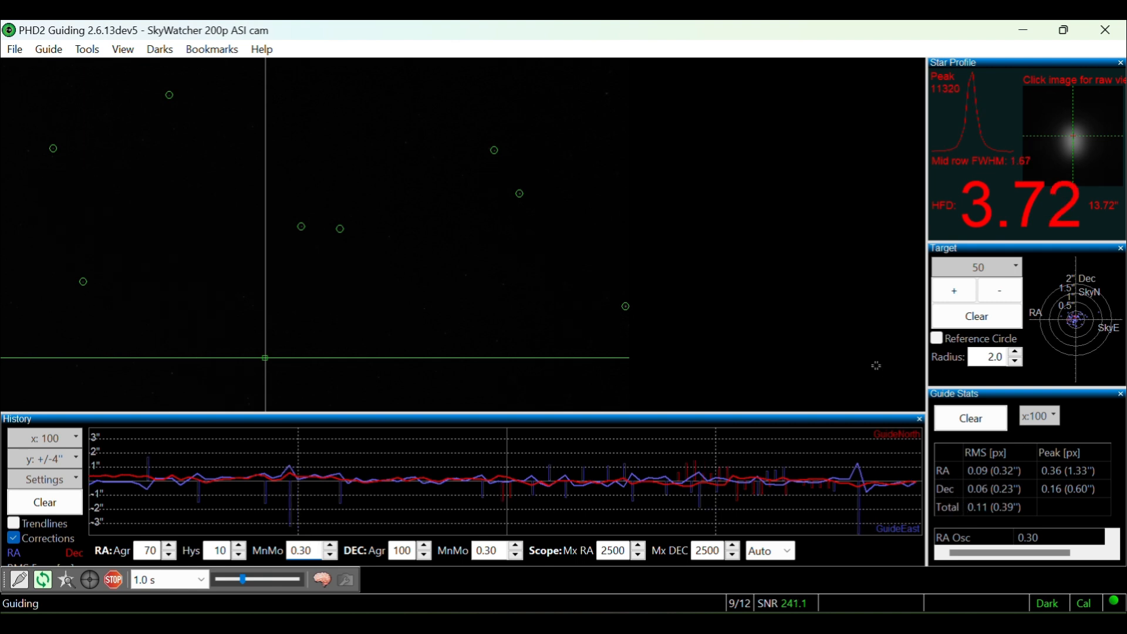
mouse_move(869, 357)
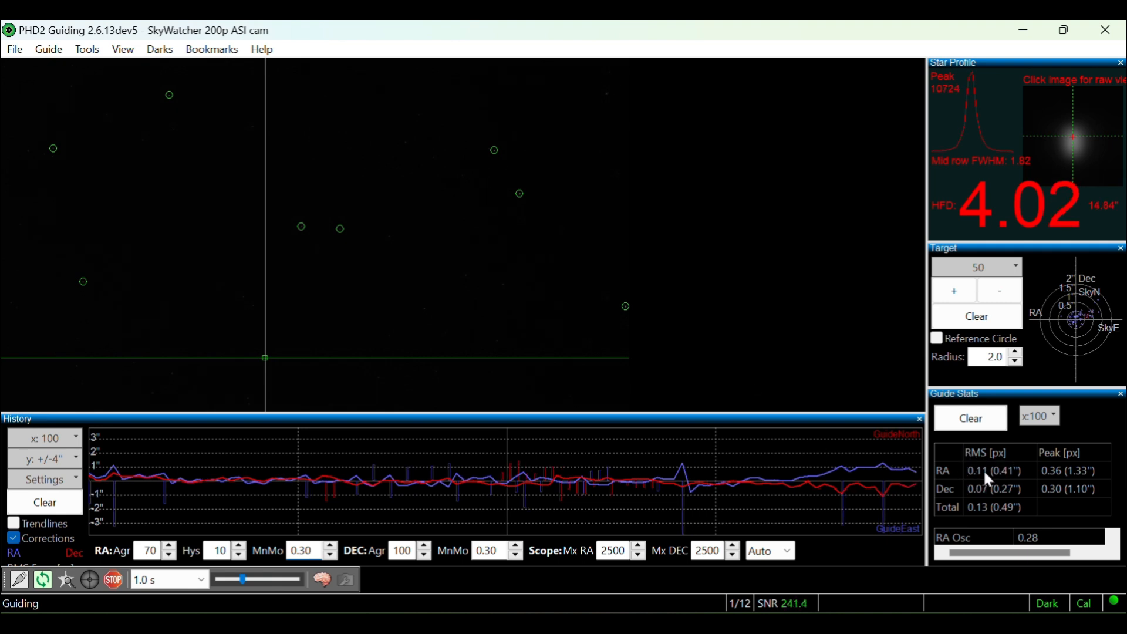
mouse_move(949, 500)
text(0.15)
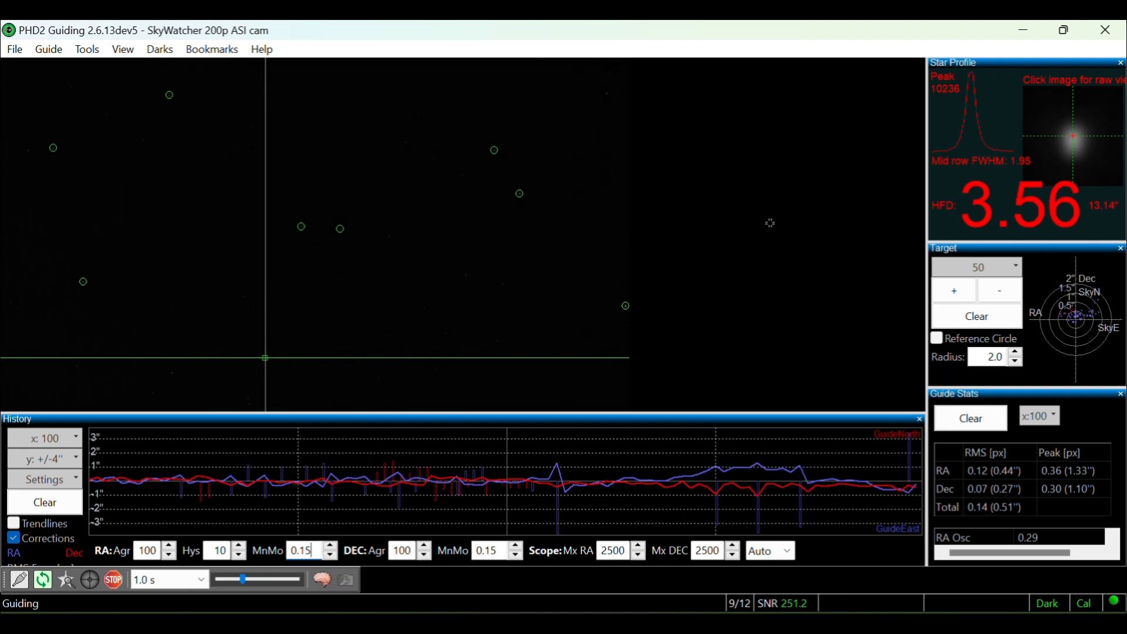
mouse_move(807, 254)
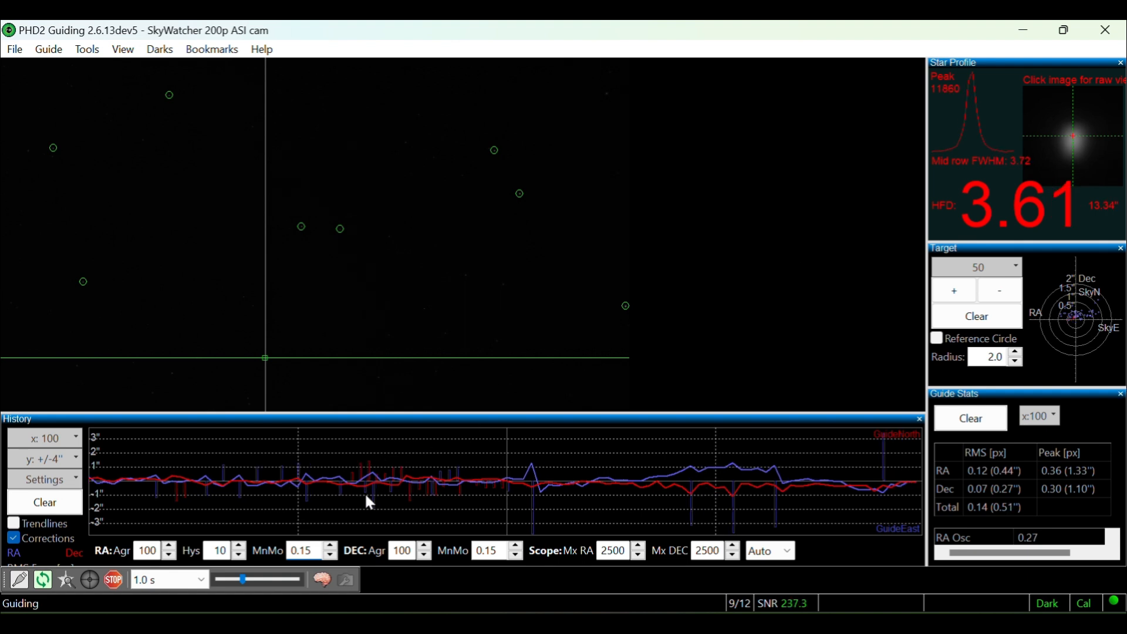
mouse_move(343, 524)
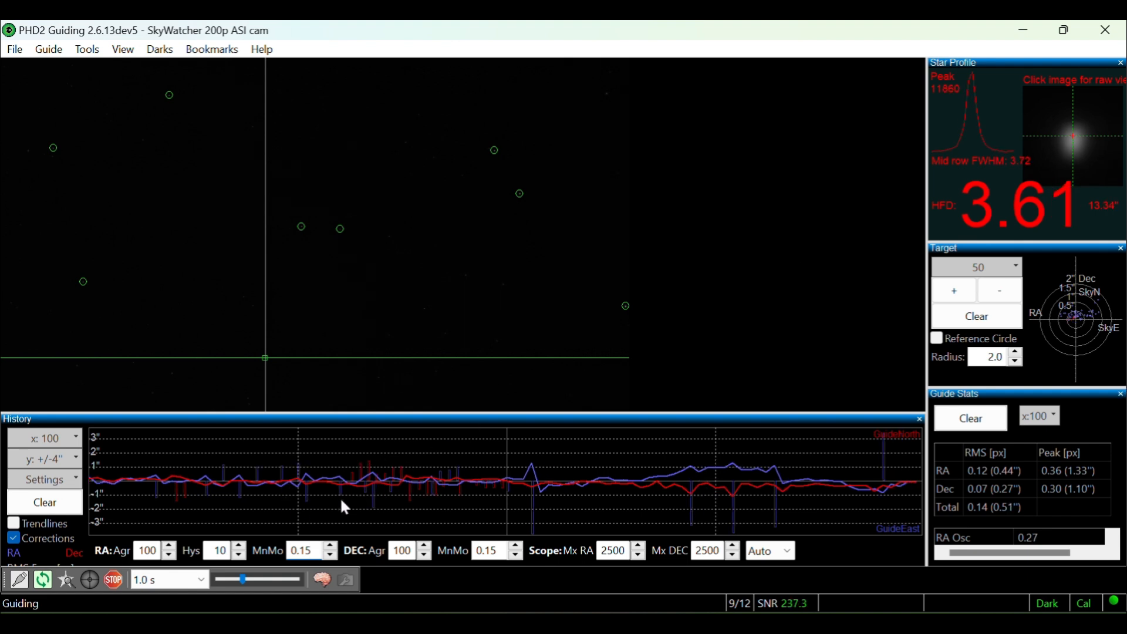
mouse_move(337, 507)
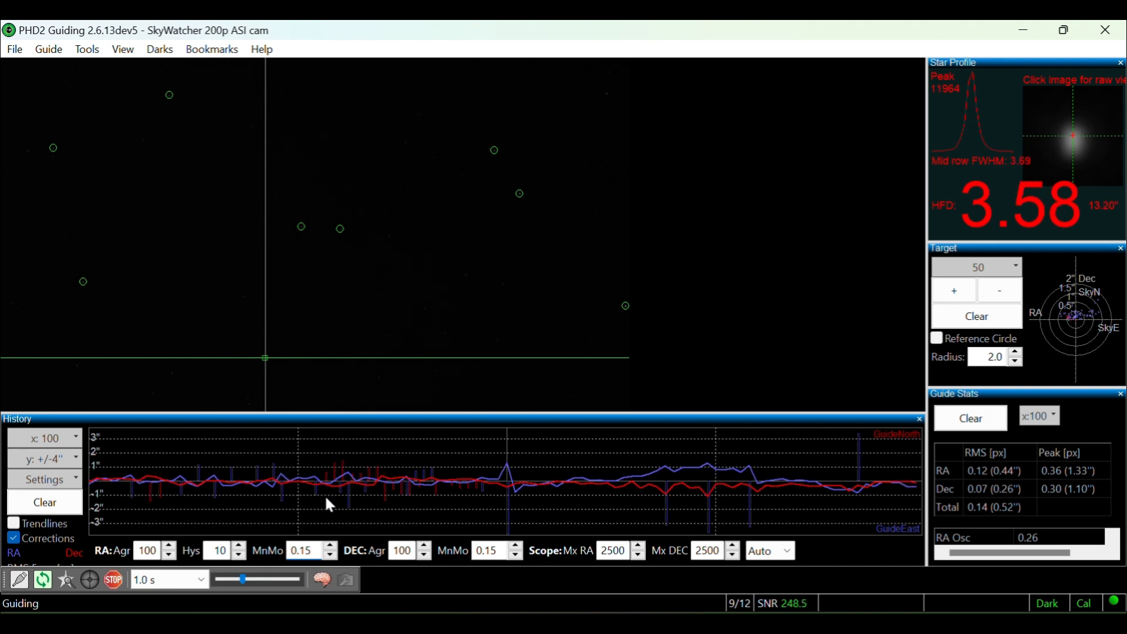
mouse_move(507, 519)
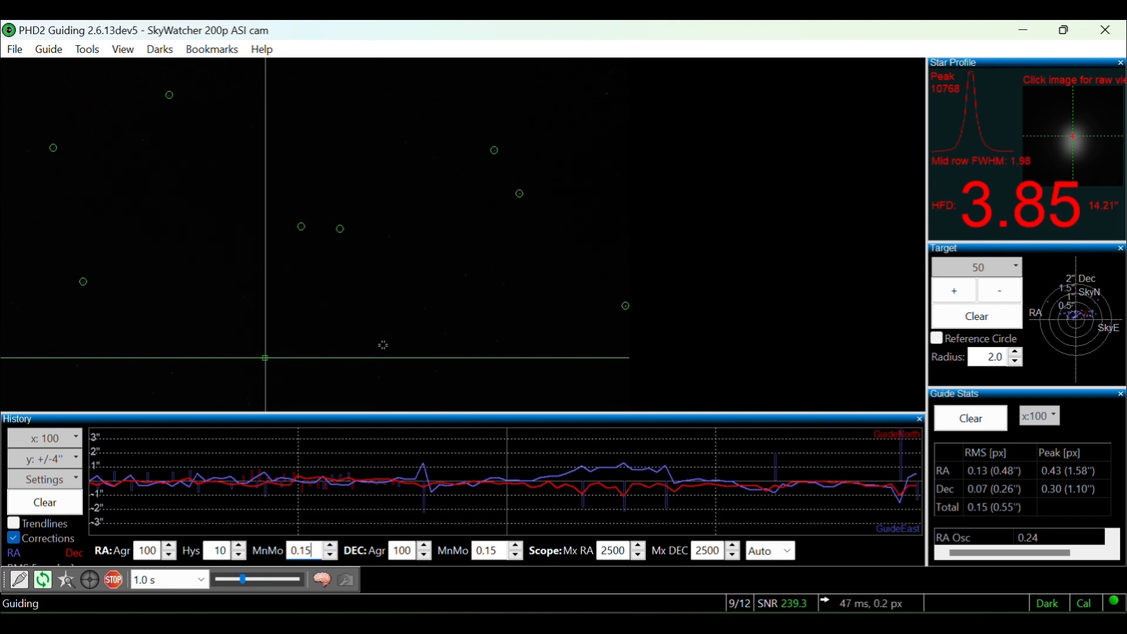
mouse_move(733, 254)
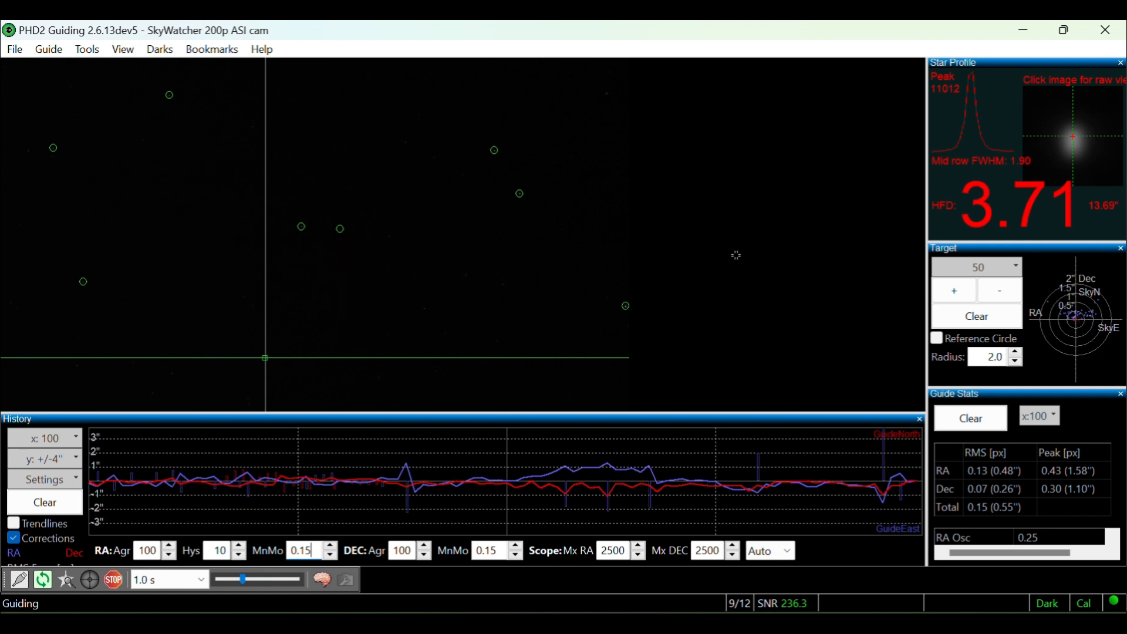
mouse_move(861, 497)
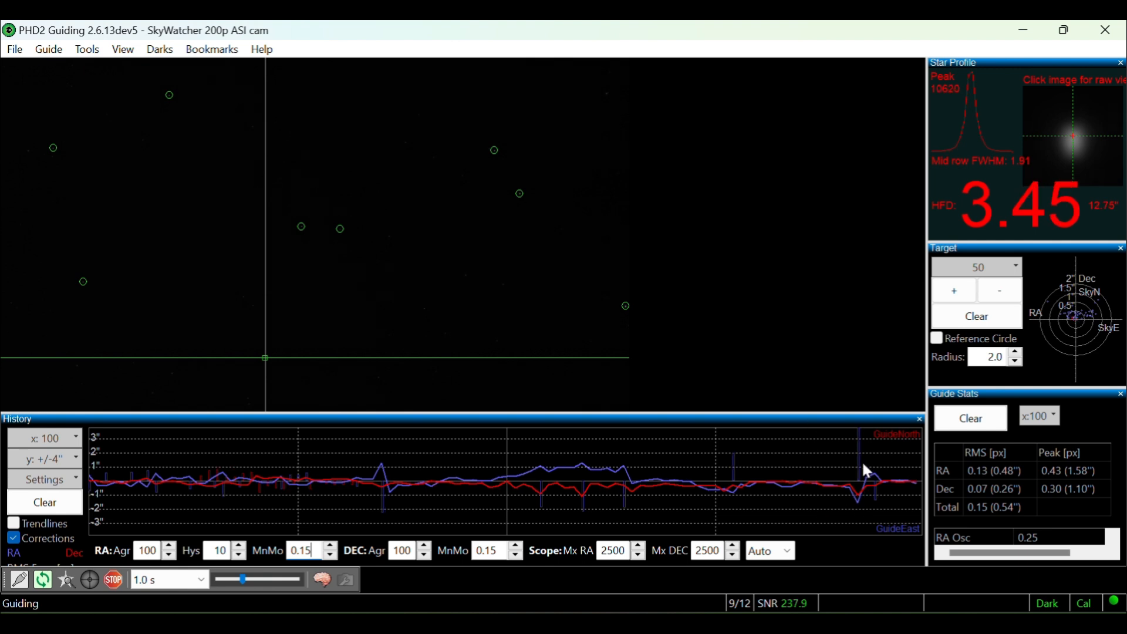
mouse_move(855, 526)
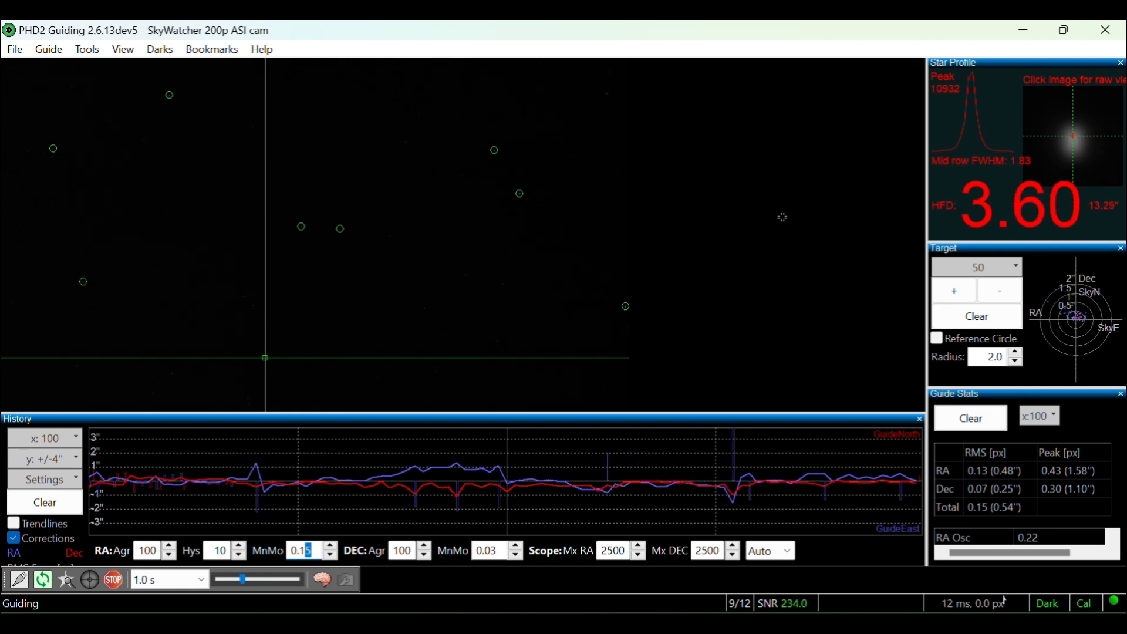
mouse_move(808, 310)
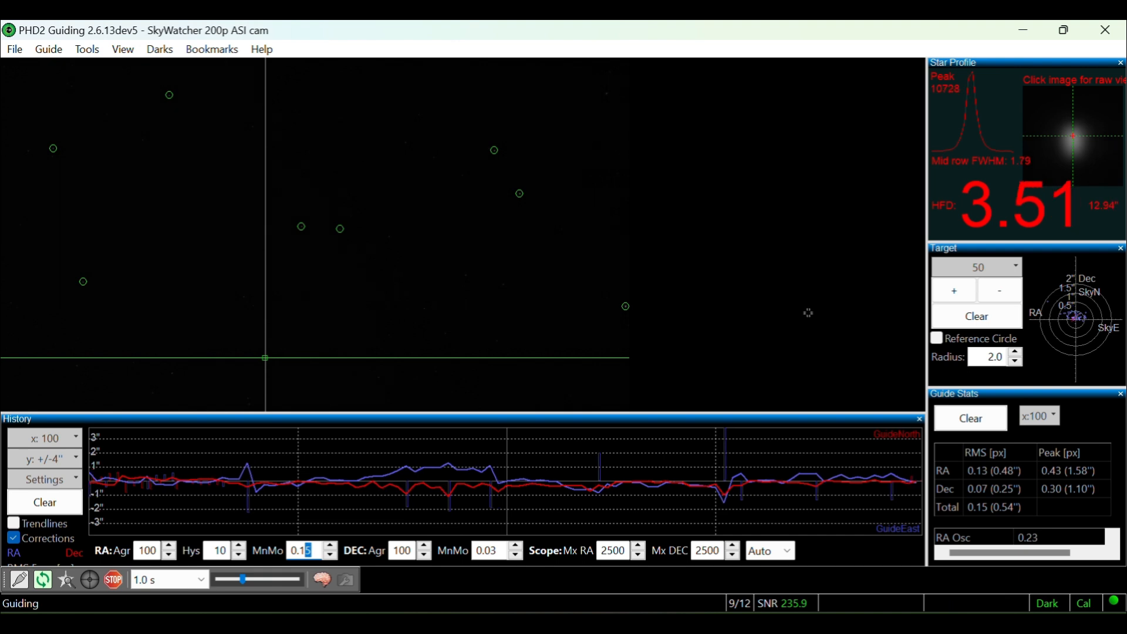
mouse_move(793, 378)
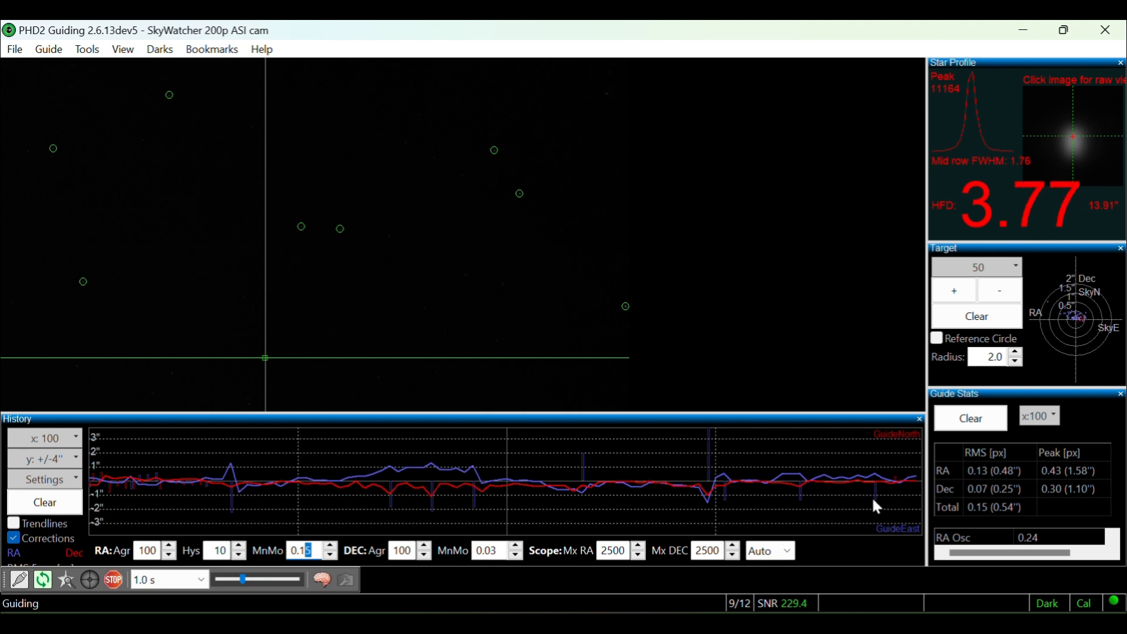
mouse_move(886, 500)
text(0.01)
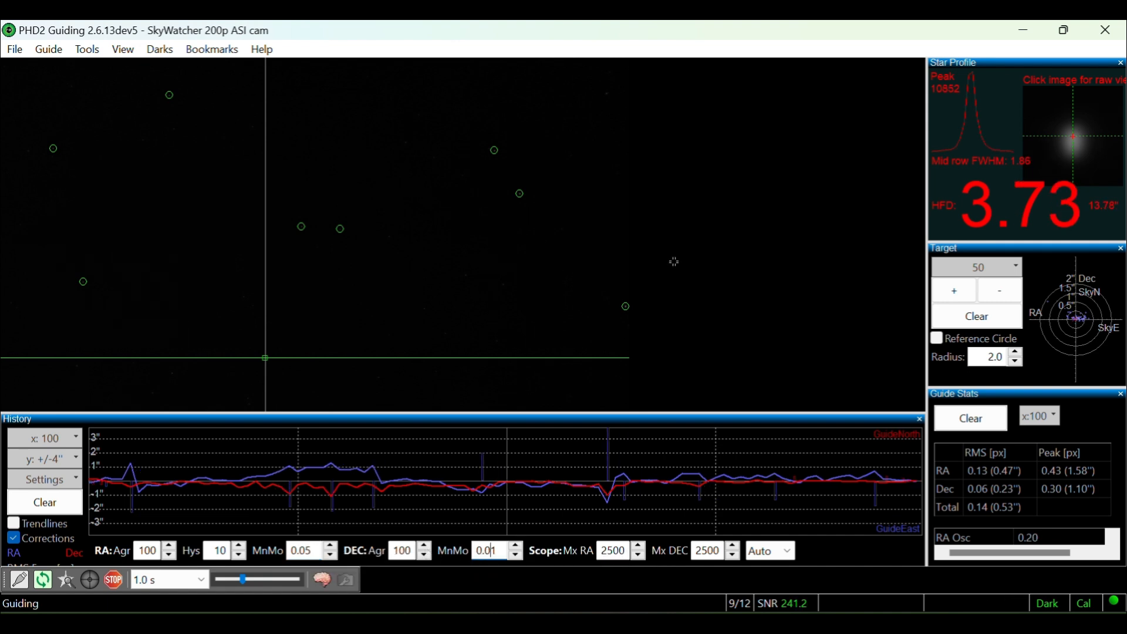
mouse_move(728, 206)
text(70)
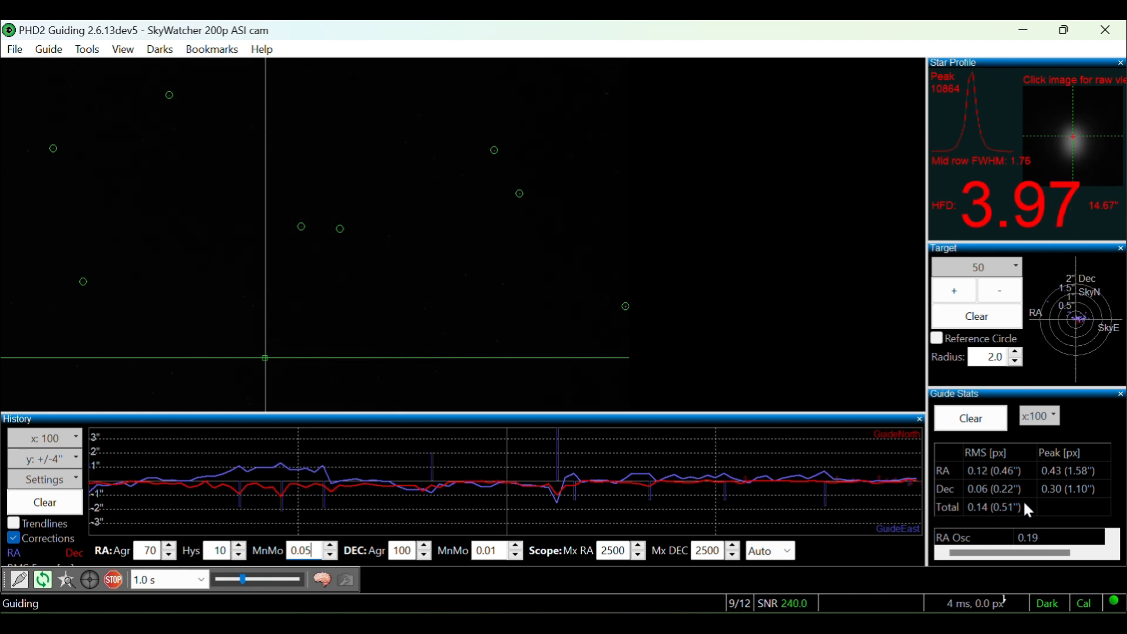
mouse_move(999, 541)
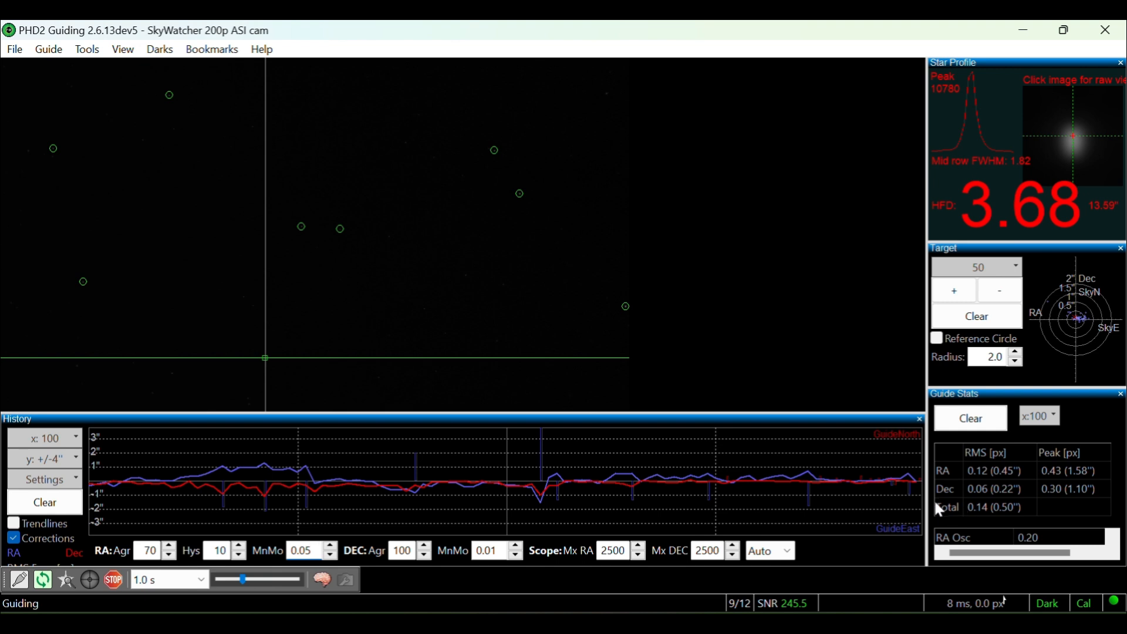
mouse_move(1003, 526)
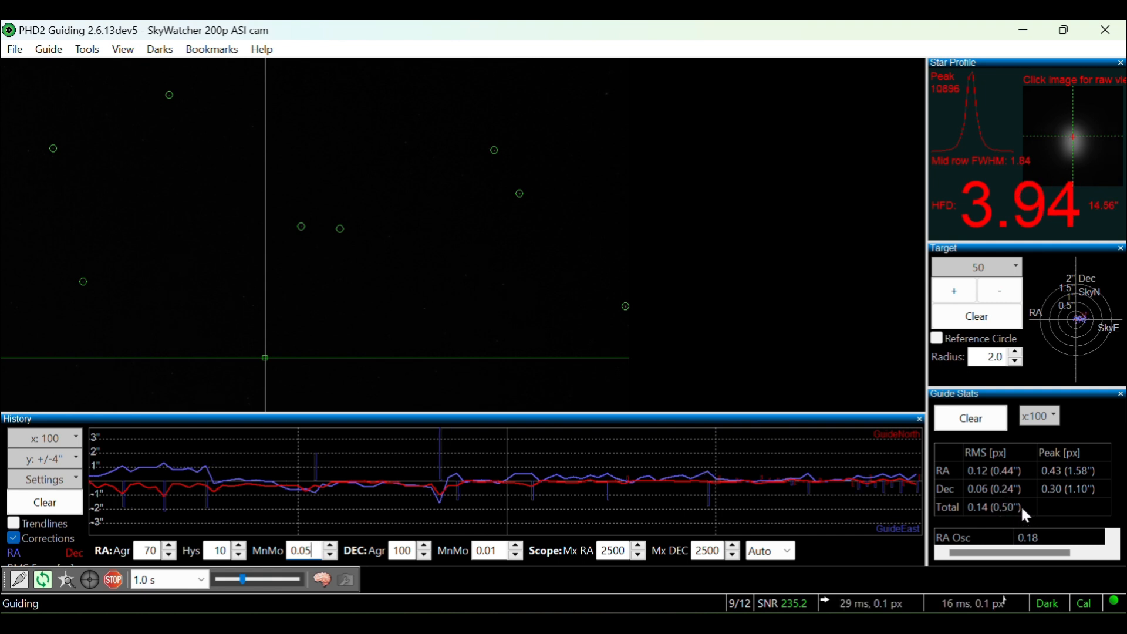
mouse_move(986, 505)
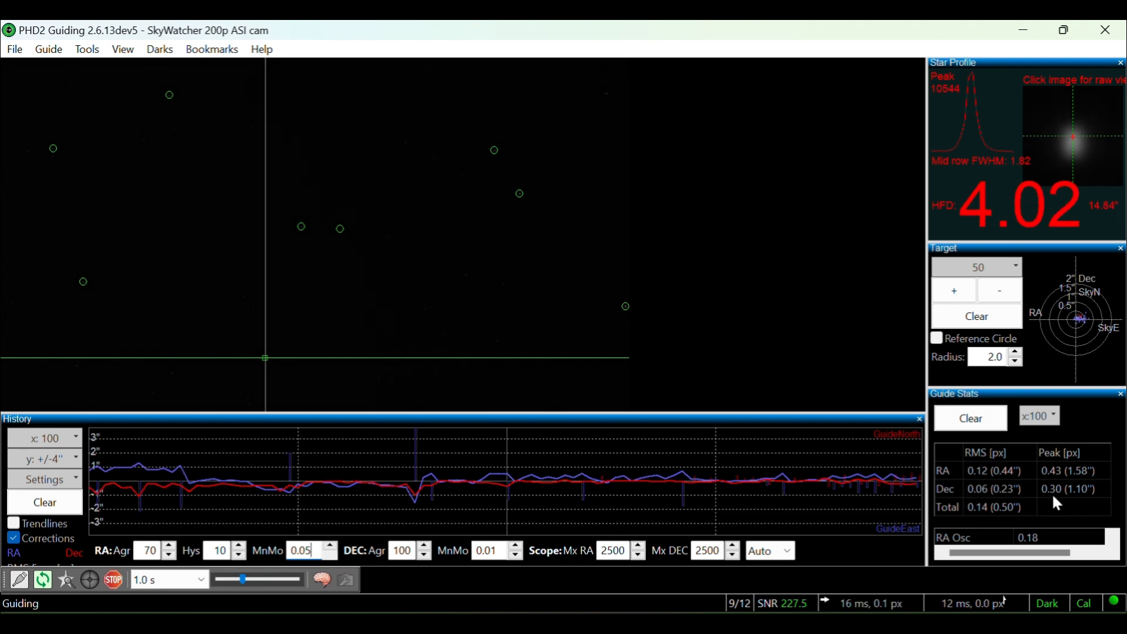
mouse_move(1031, 526)
text(50)
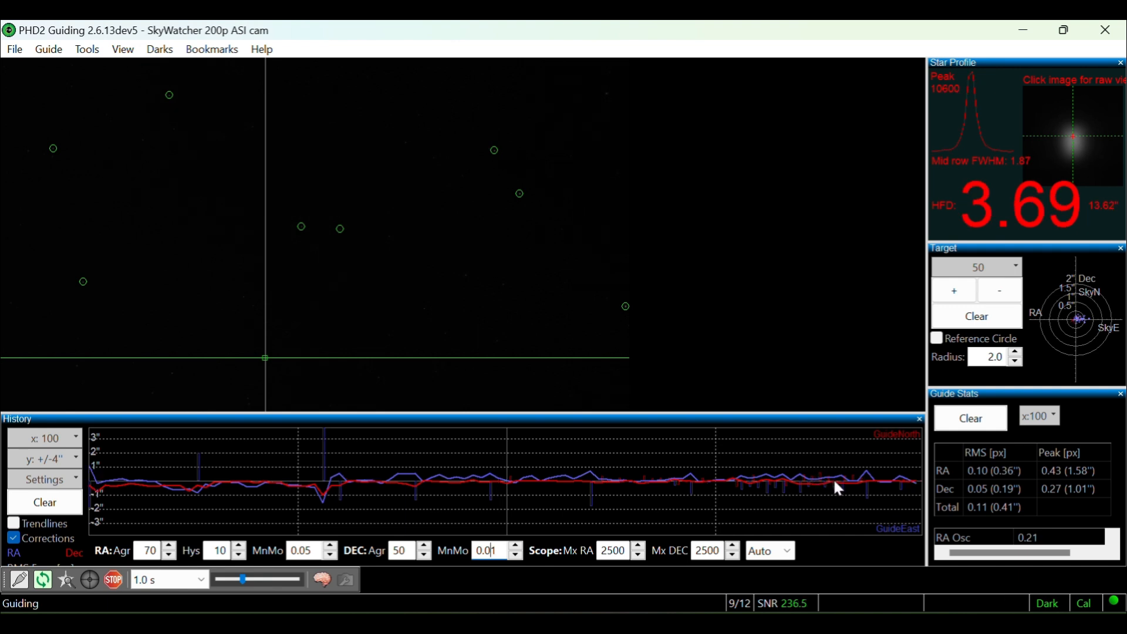
mouse_move(658, 526)
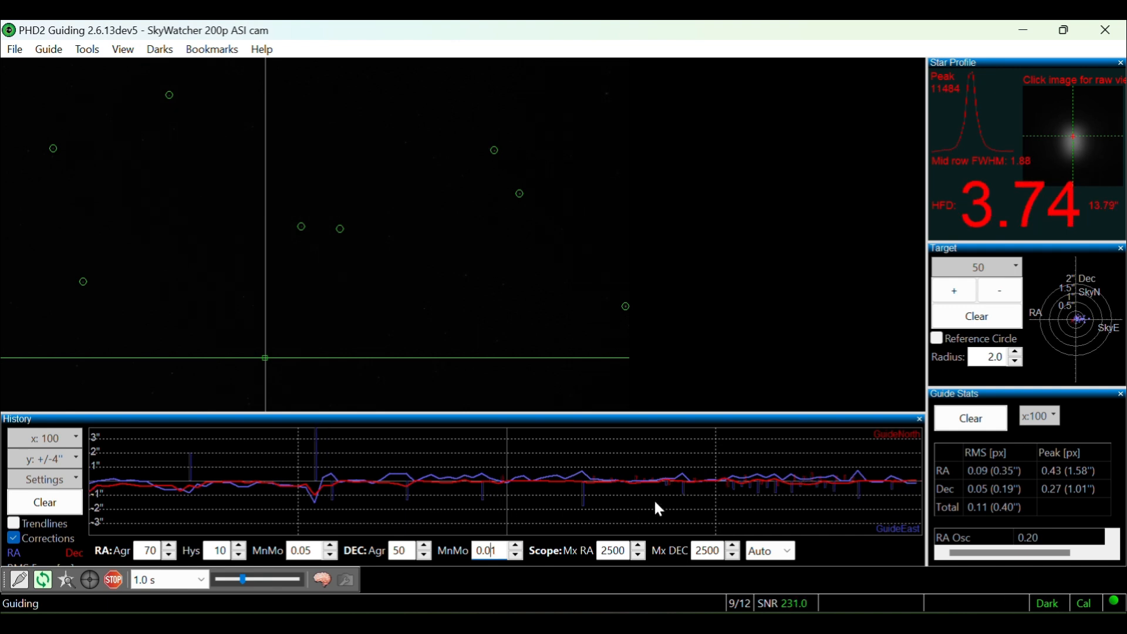
mouse_move(829, 490)
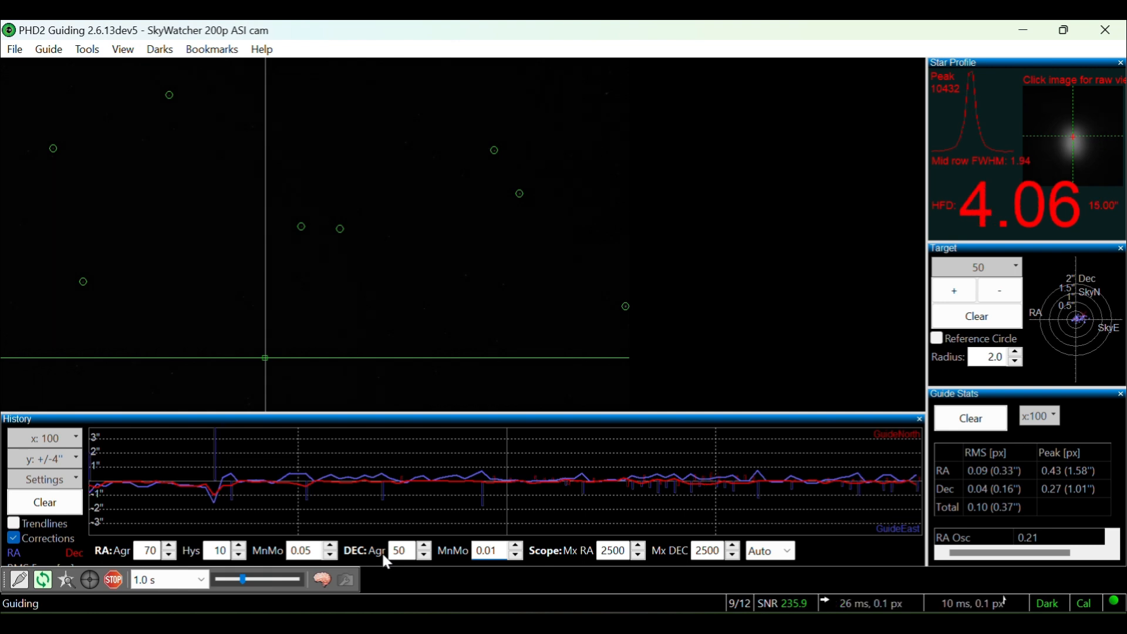
- Lower Dec aggressiveness to 50 and watch Total RMS ease toward about 0.35 arcsec
click(491, 549)
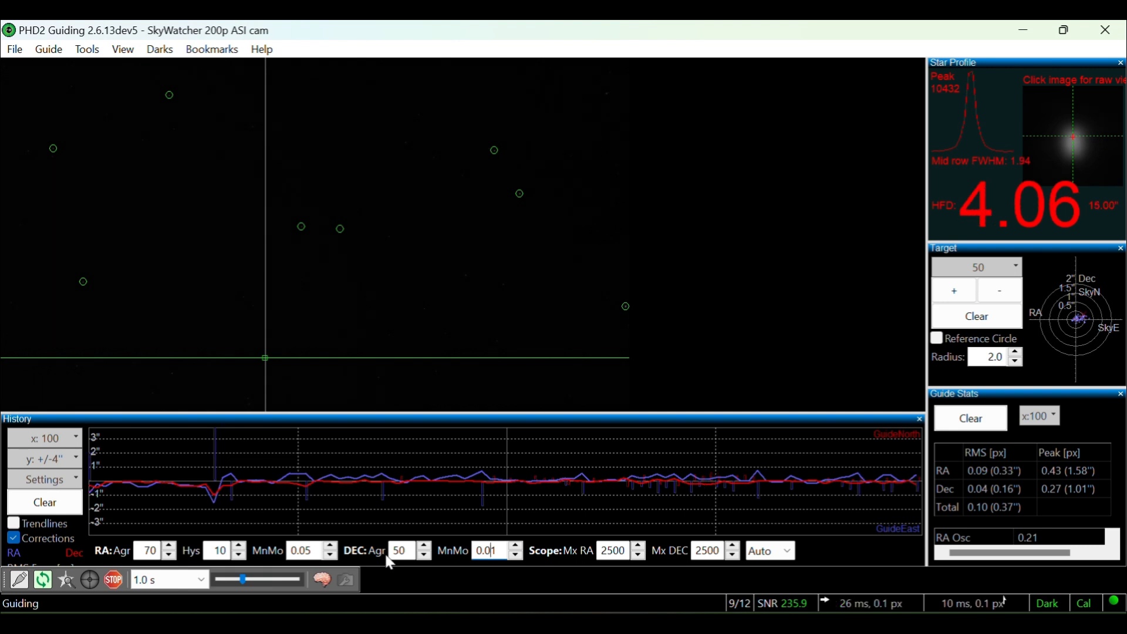
mouse_move(354, 519)
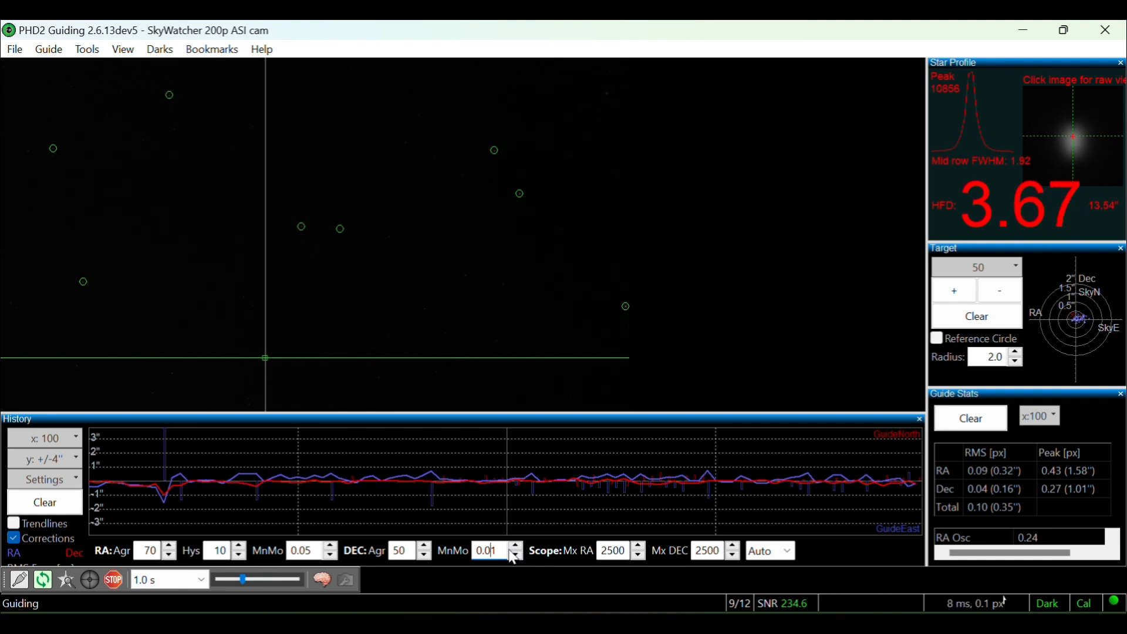
mouse_move(487, 549)
text(0.15)
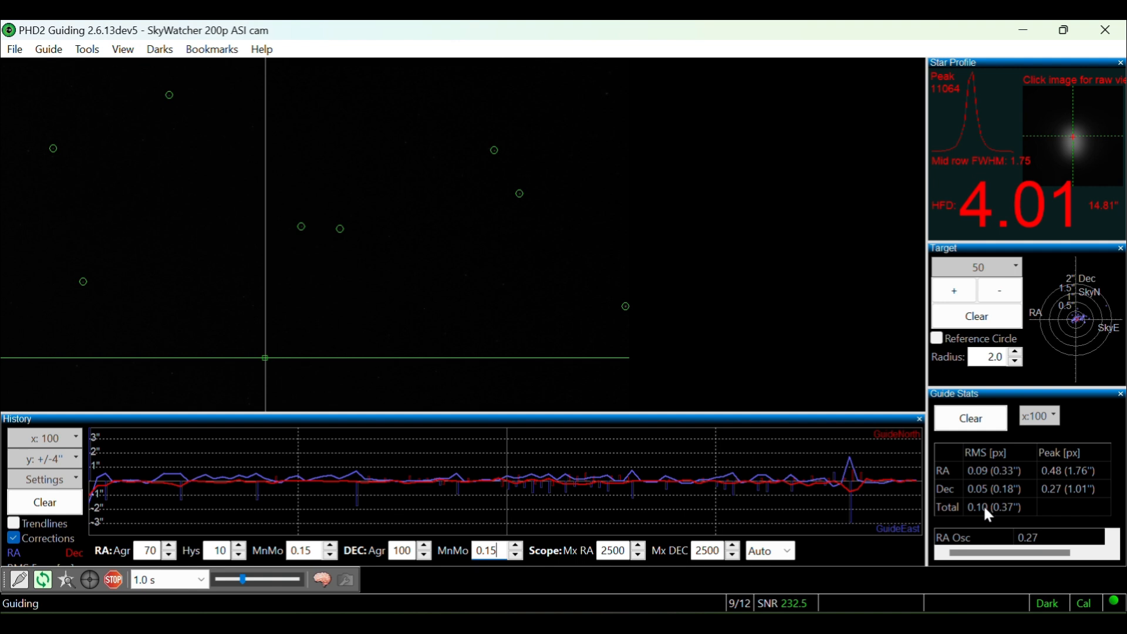
mouse_move(783, 312)
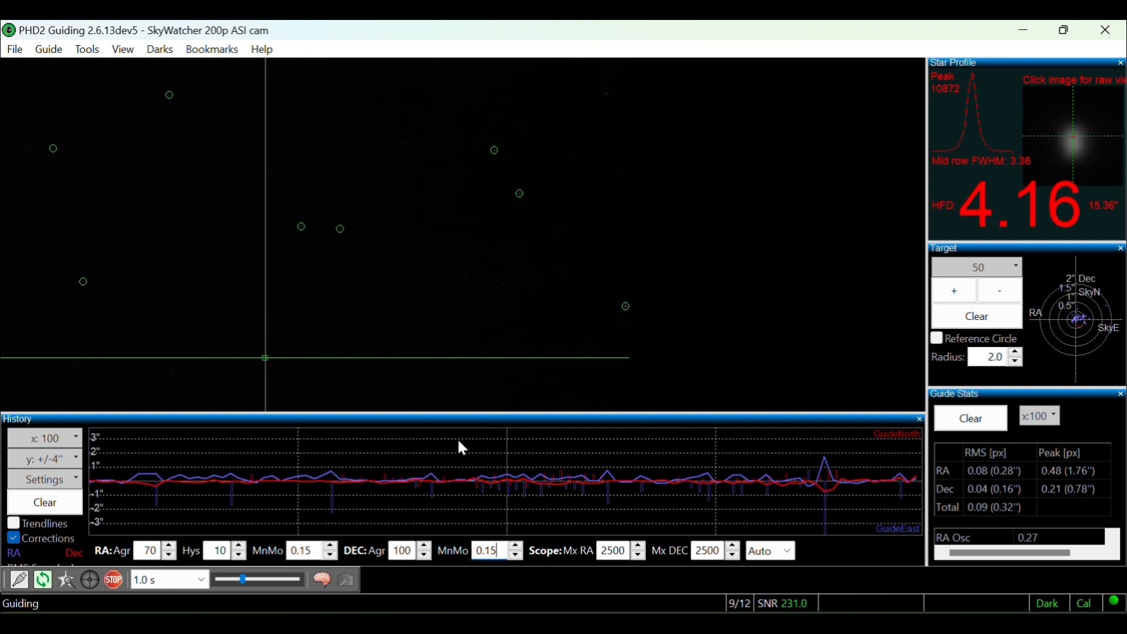
mouse_move(812, 469)
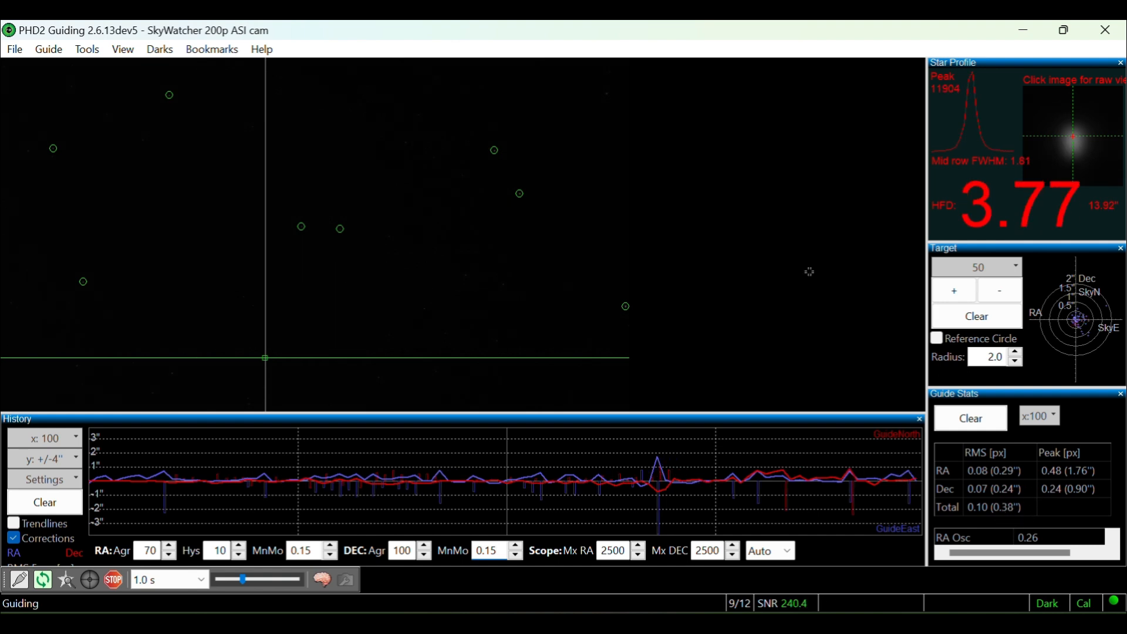
click(490, 549)
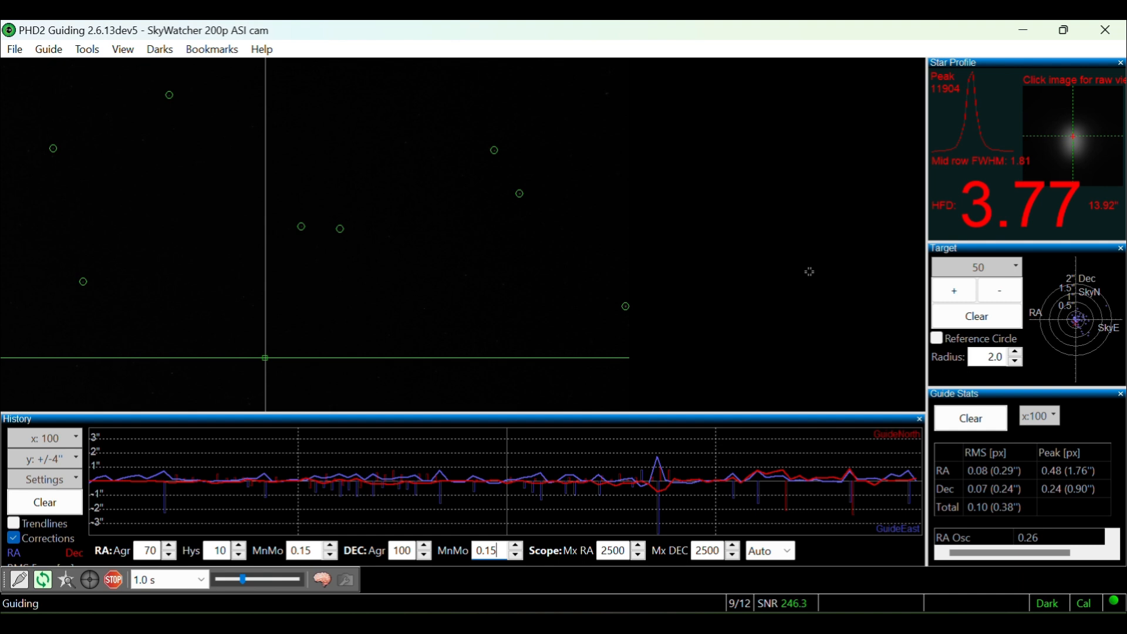